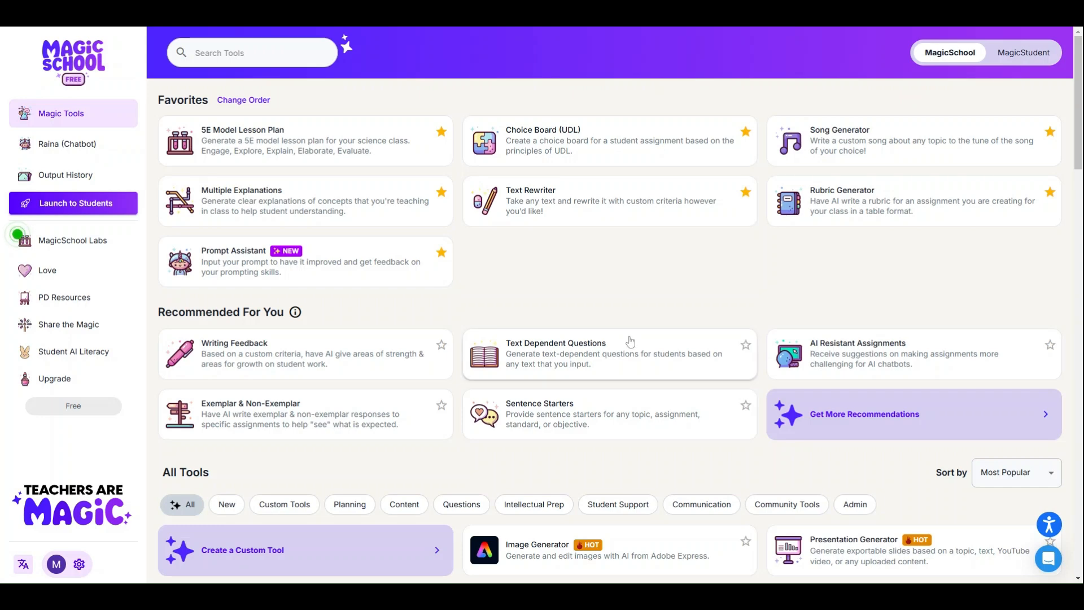
mouse_move(436, 461)
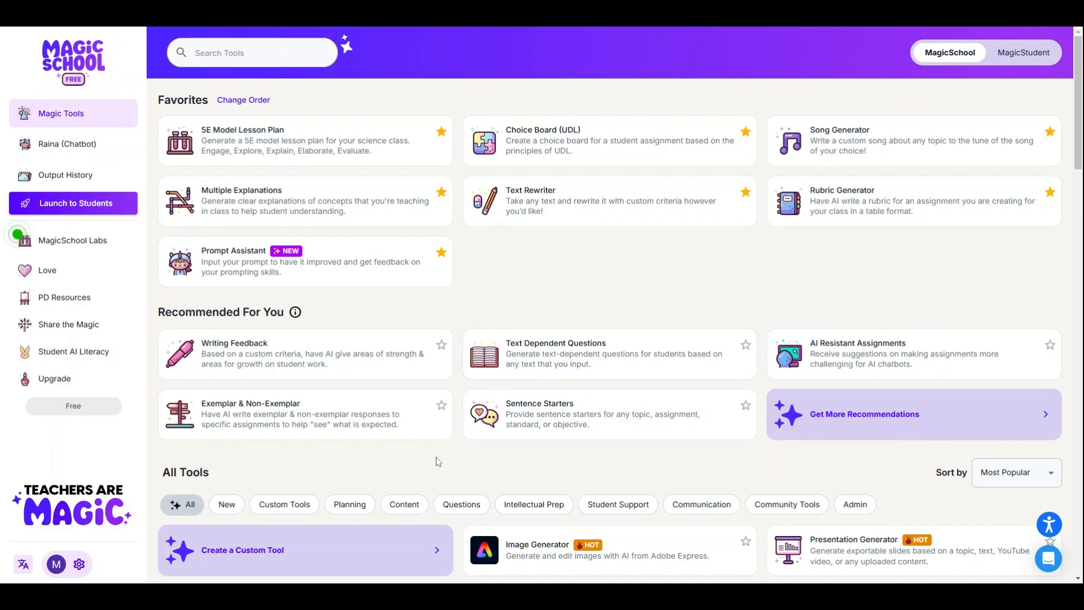
mouse_move(545, 316)
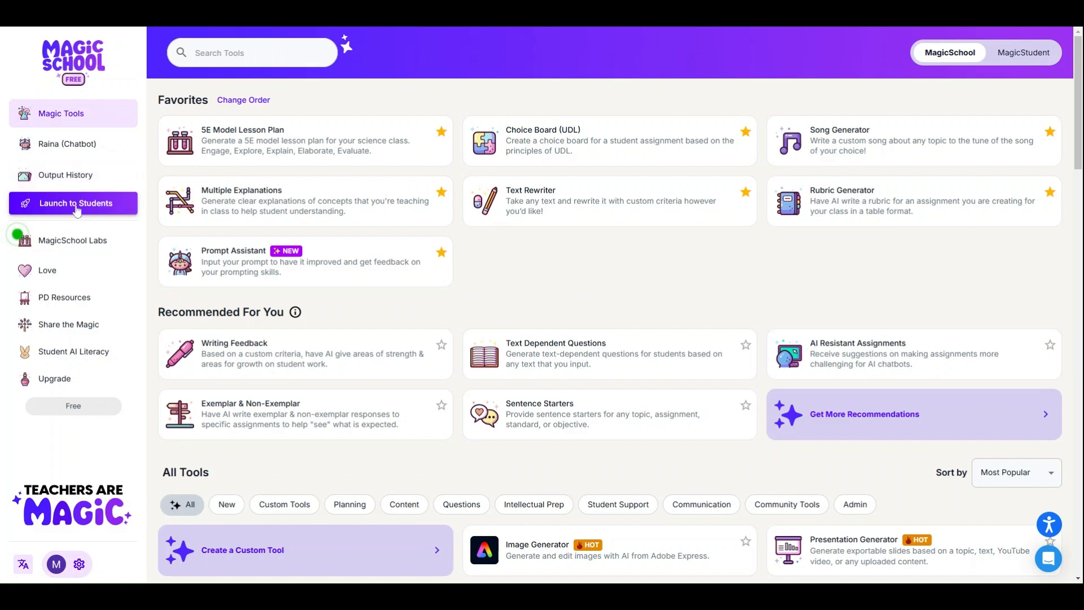
Step: Show the Student Rooms page listing the existing active rooms
click(76, 203)
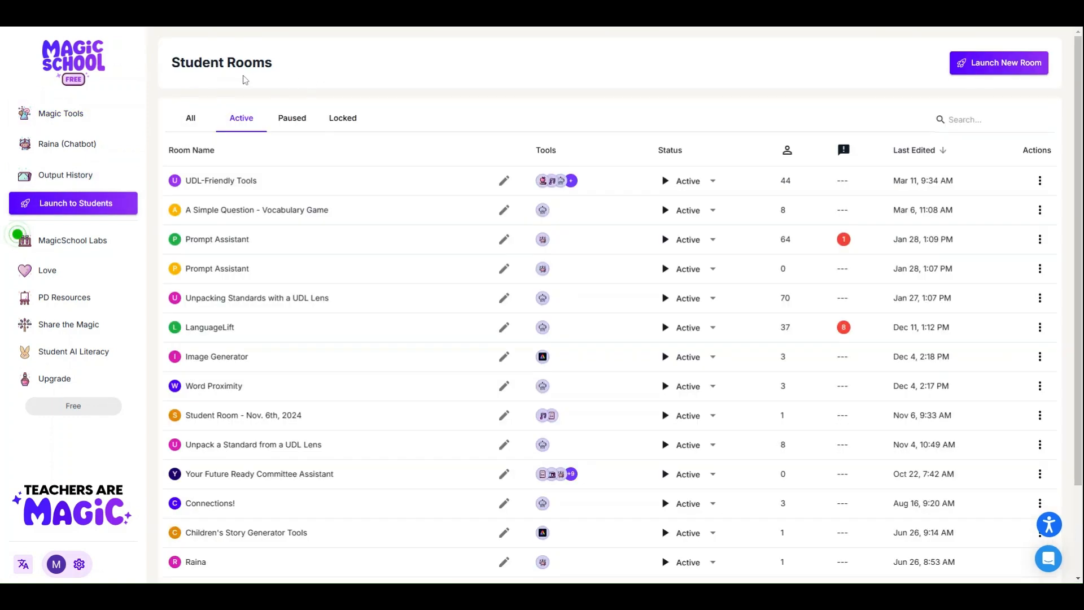
scroll(down, 3)
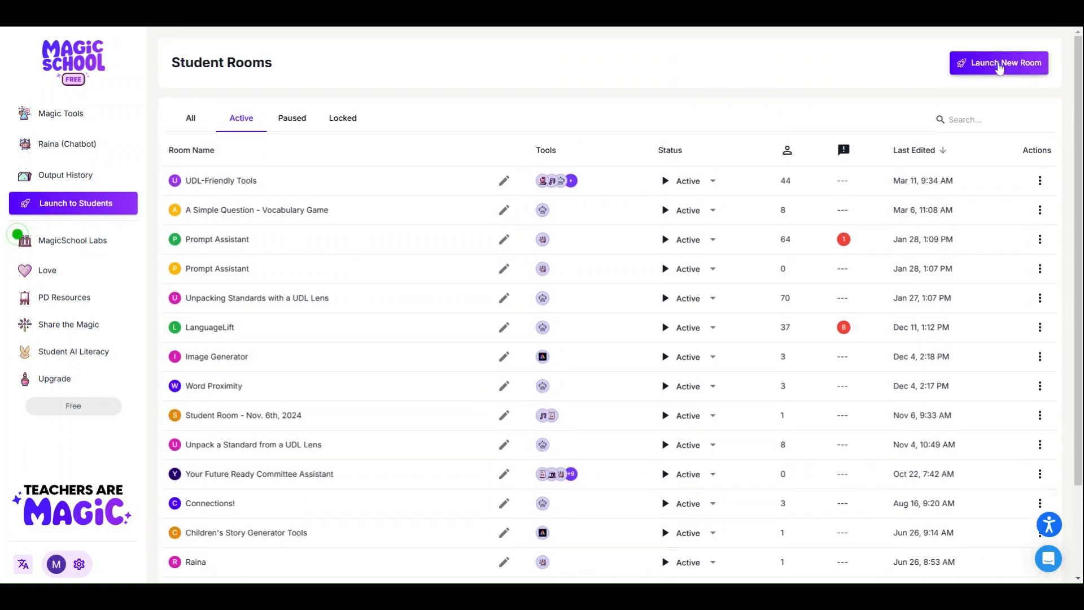
Step: Launch a new student room named 'Demo Room' and continue to tool selection
click(998, 62)
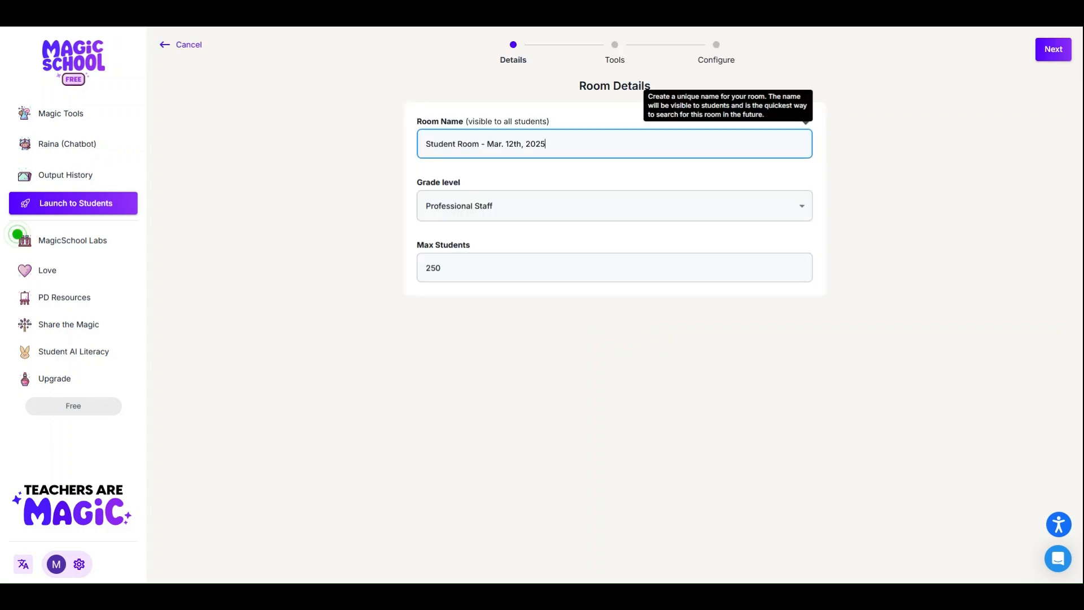
text(Demo)
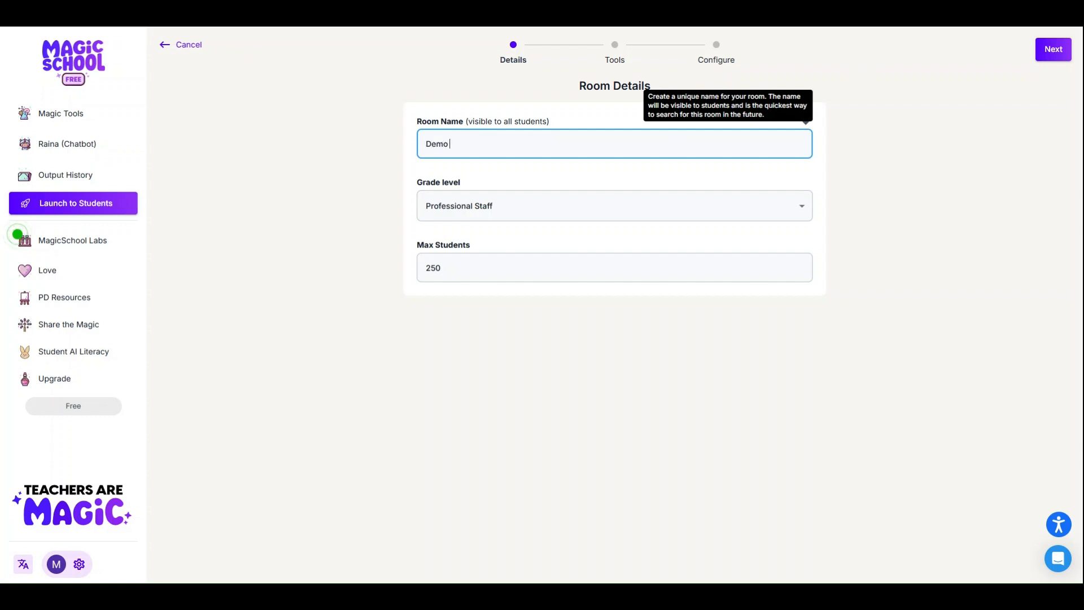
text(Room)
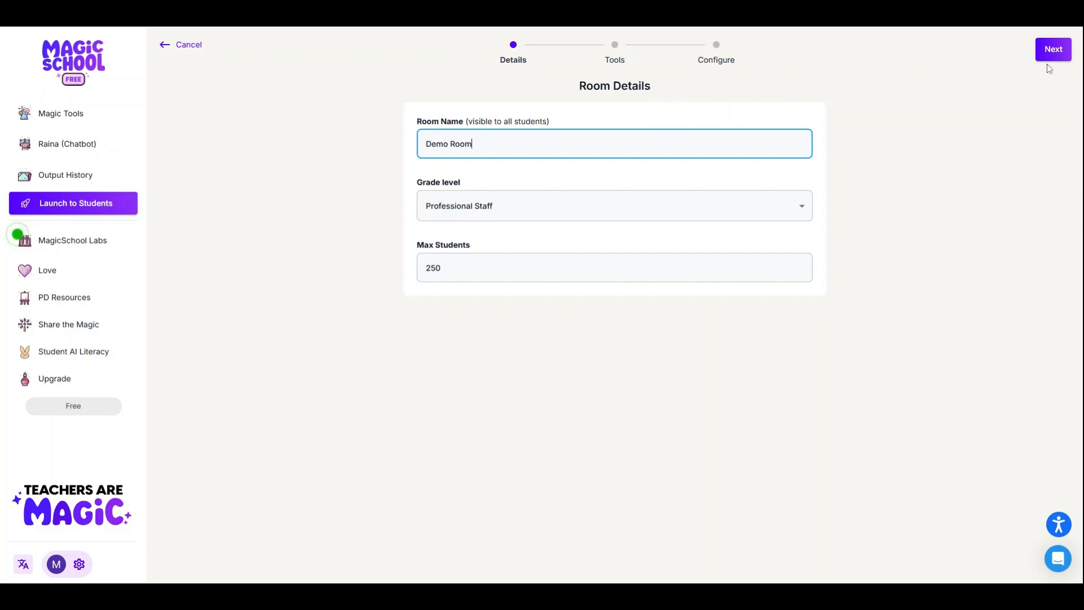
click(1052, 48)
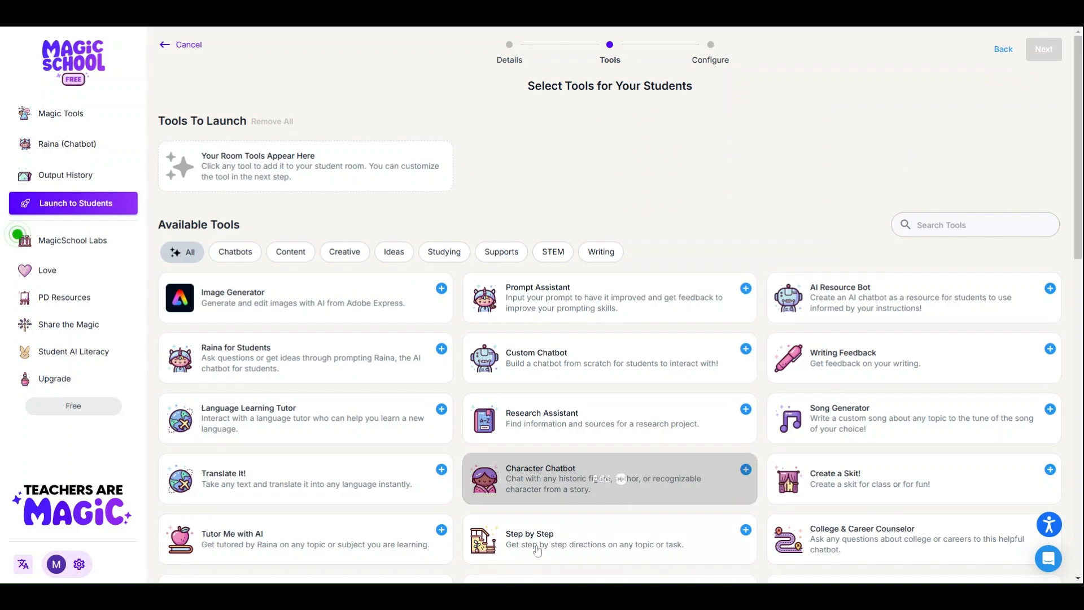
mouse_move(296, 153)
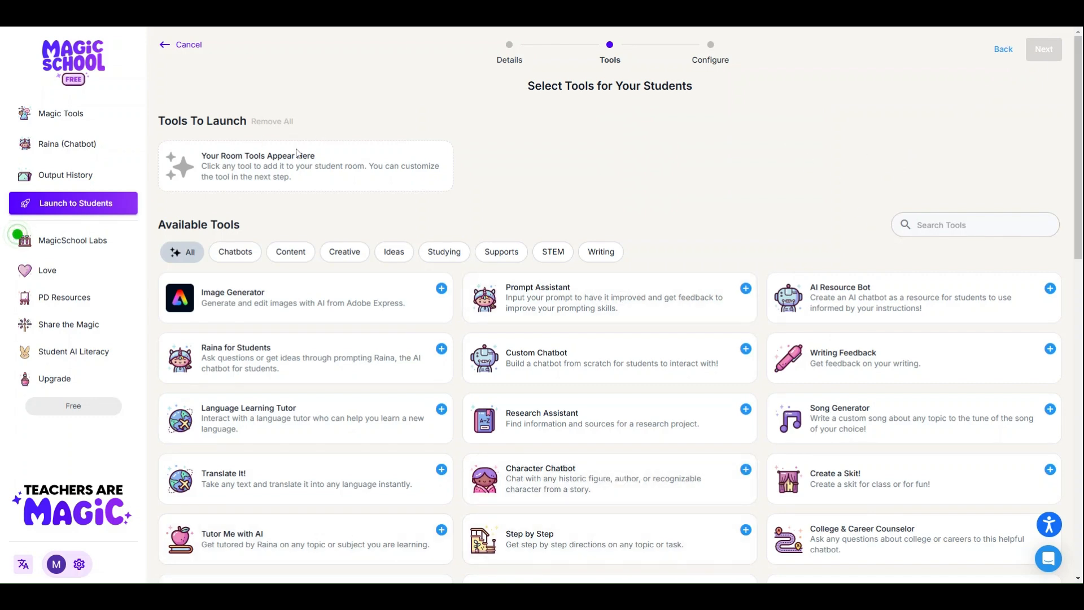
mouse_move(609, 358)
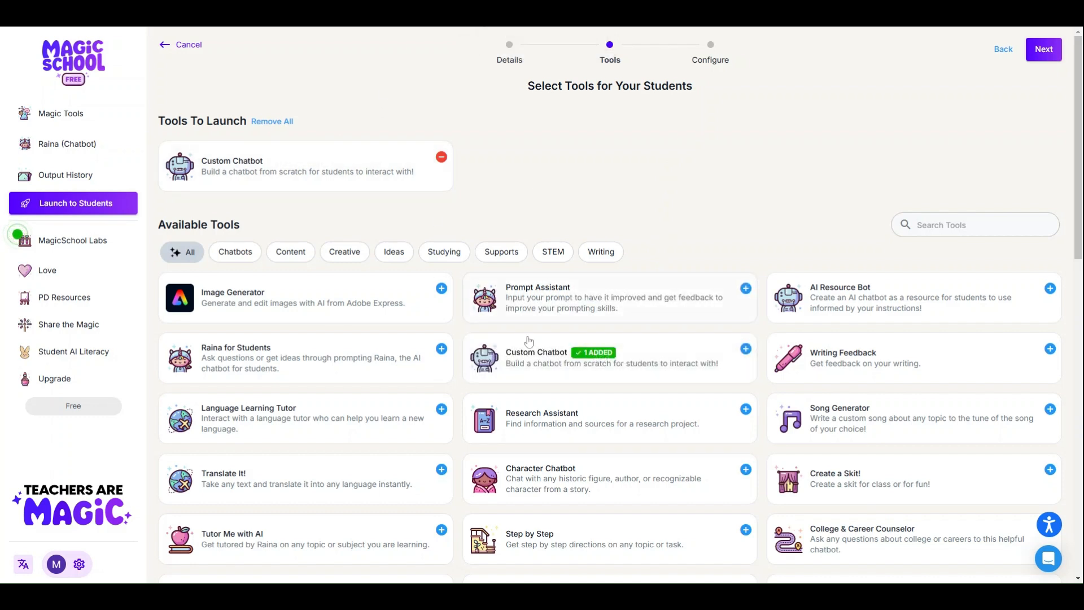
mouse_move(446, 263)
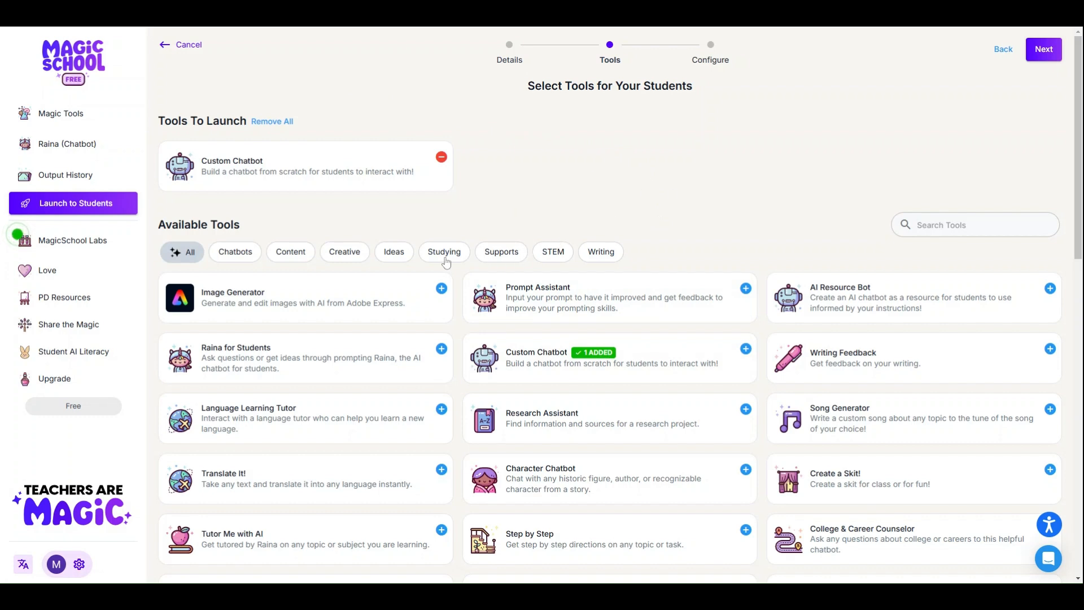
mouse_move(878, 411)
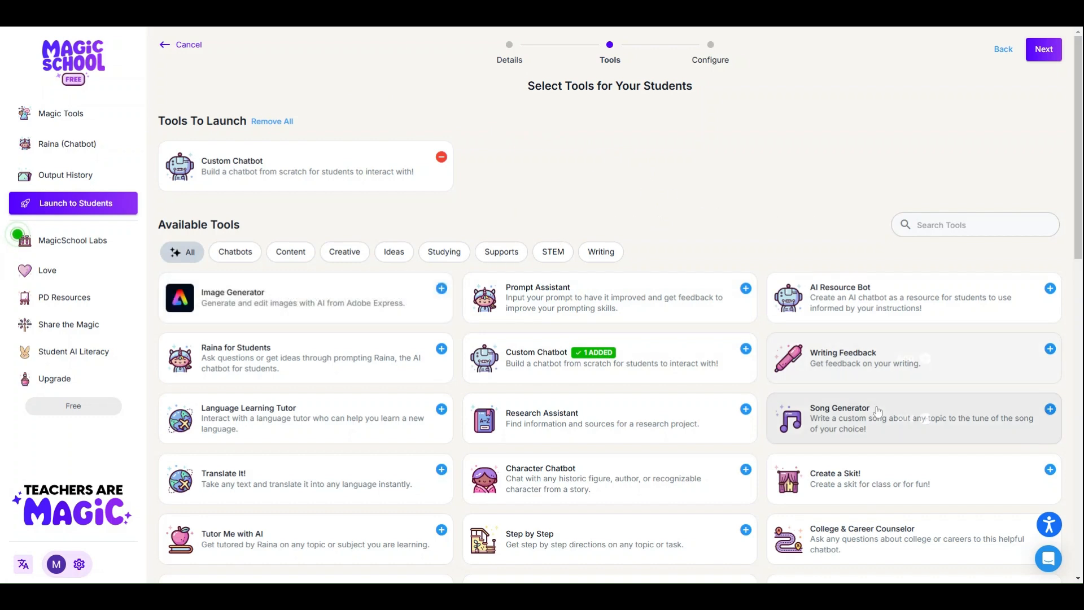
Step: Keep Custom Chatbot as the room's only tool and continue to the customize step
scroll(down, 3)
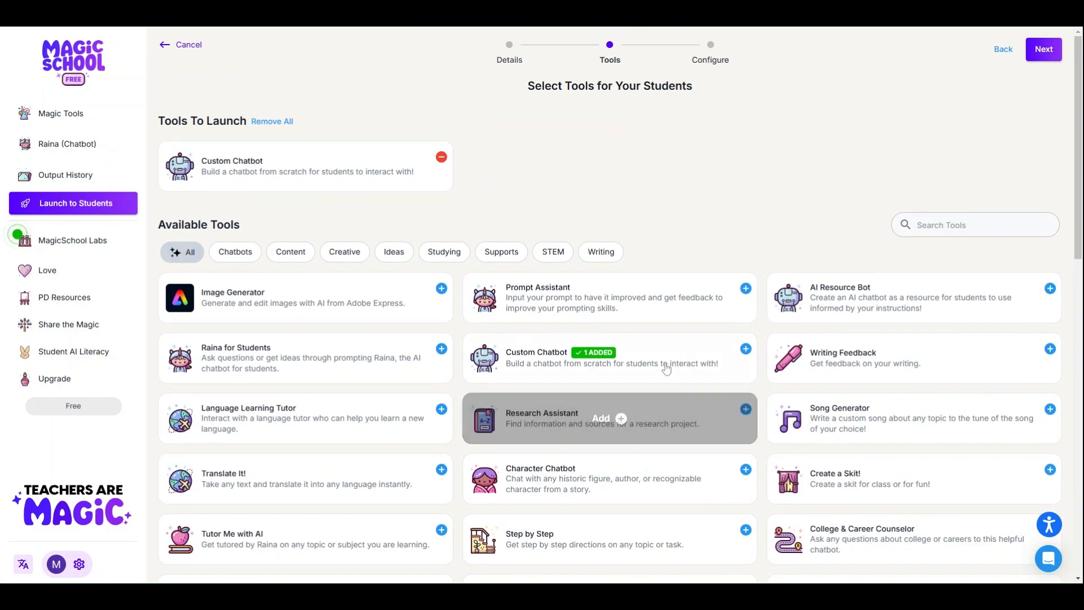
mouse_move(792, 156)
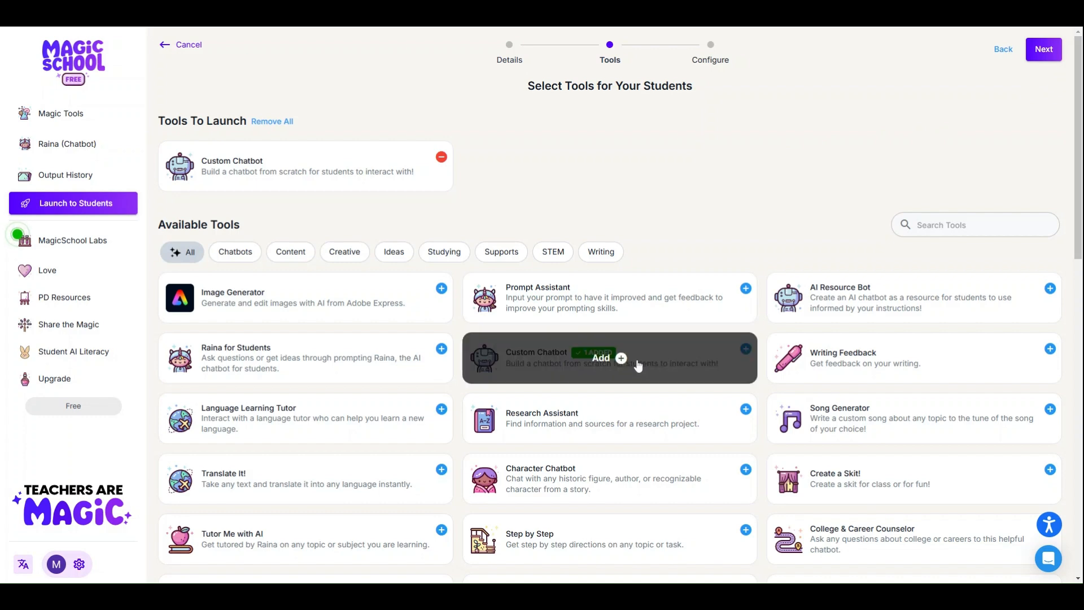
click(1042, 49)
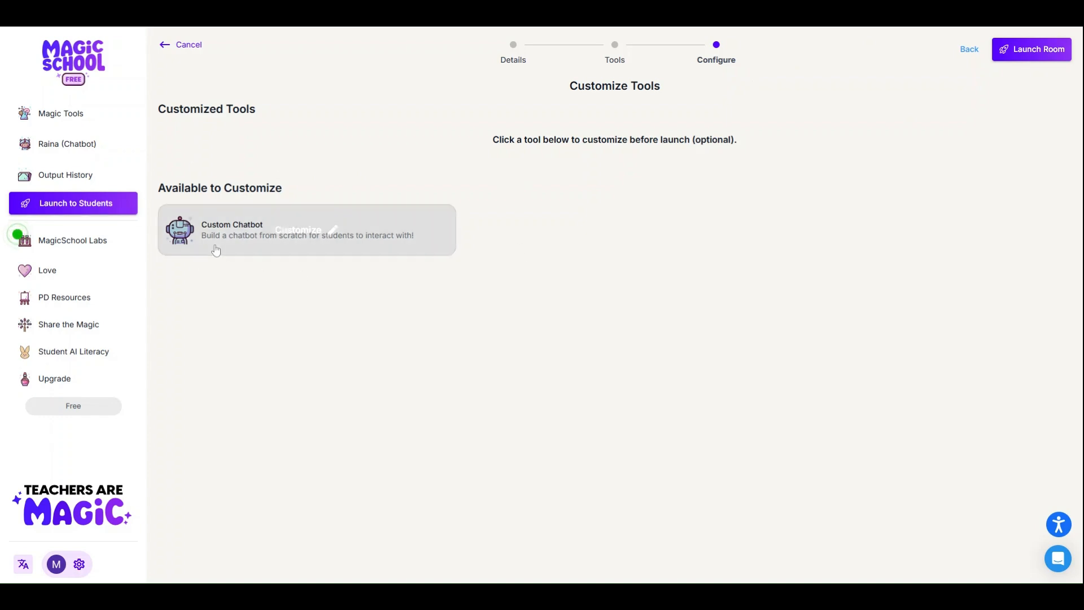
Step: Name the Custom Chatbot 'A Simple Question - Vocab Guesser' with a yes-or-no vocab-guessing description
click(306, 229)
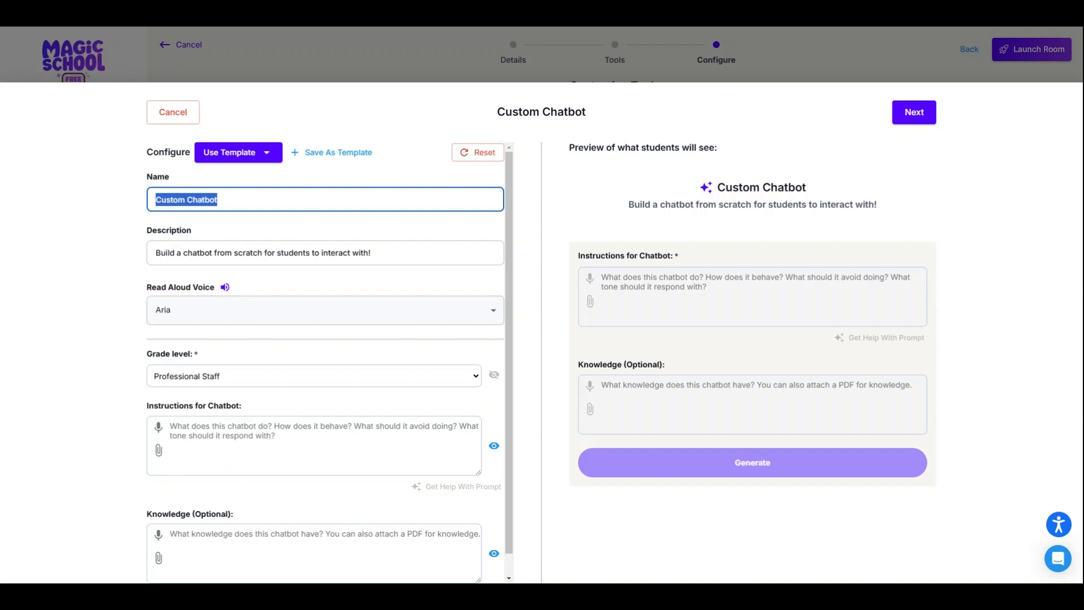
text(A Simple Question)
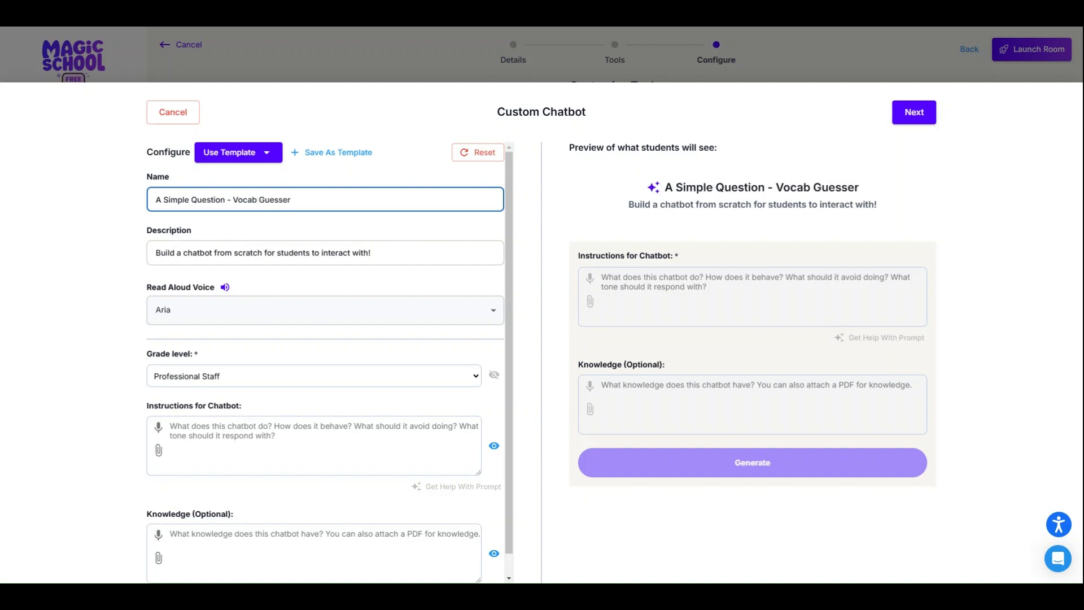
triple_click(263, 251)
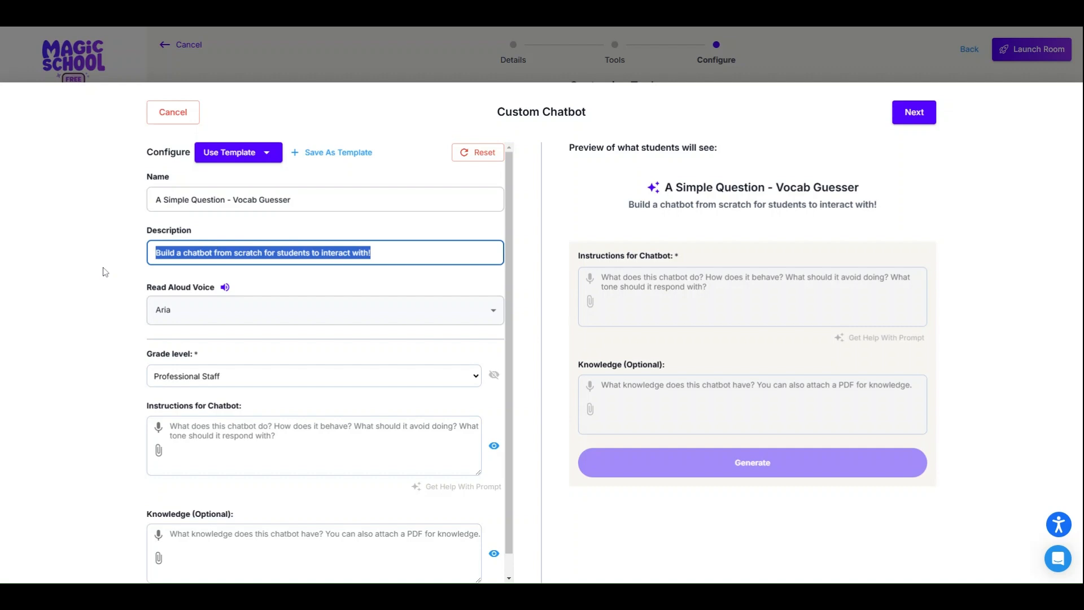
mouse_move(104, 271)
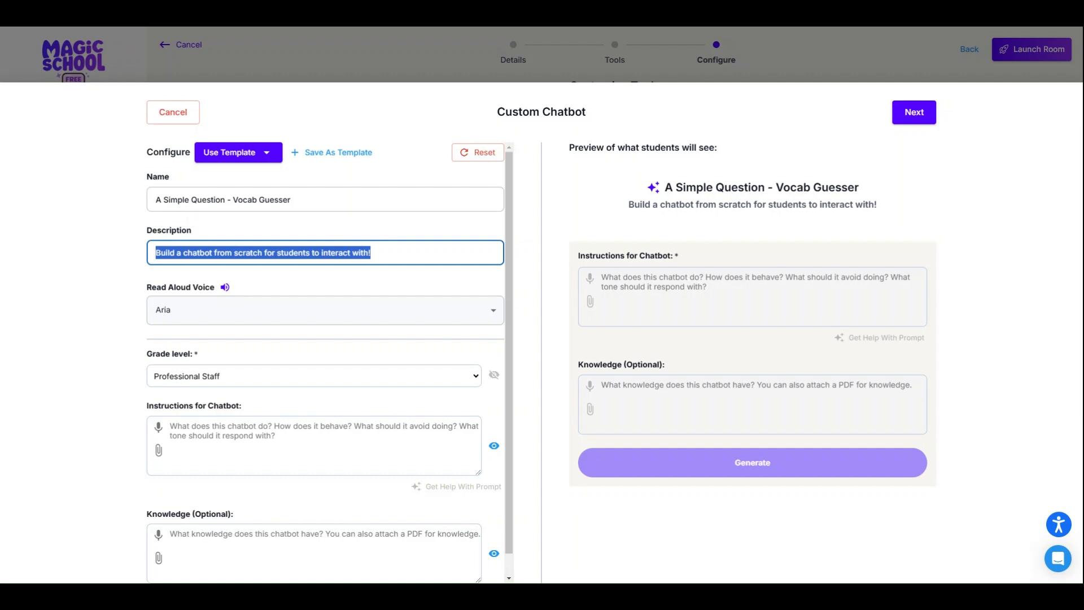
text(Ask)
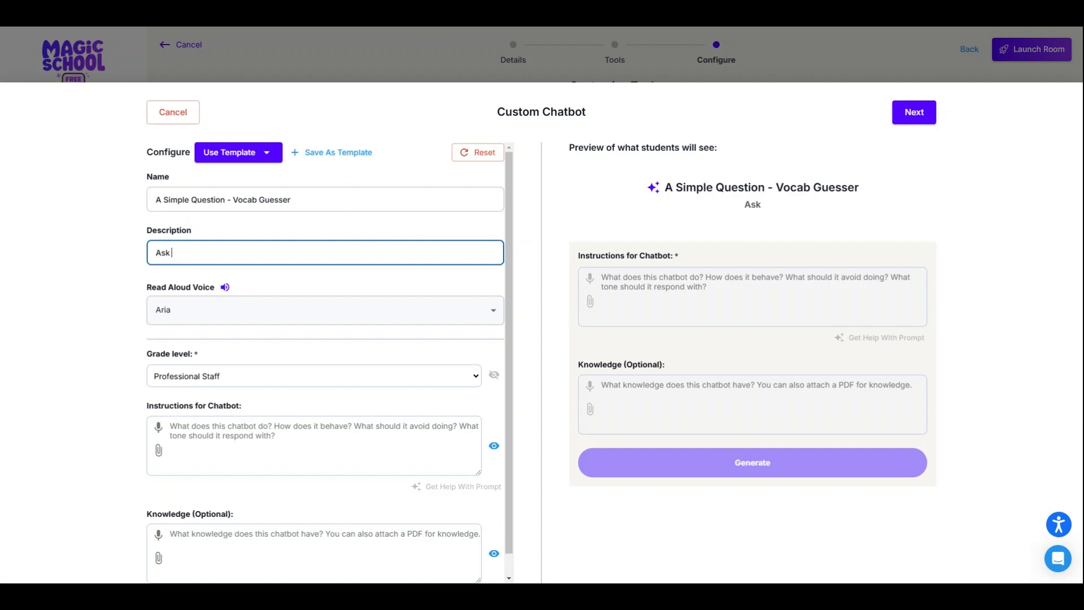
text(me yes or)
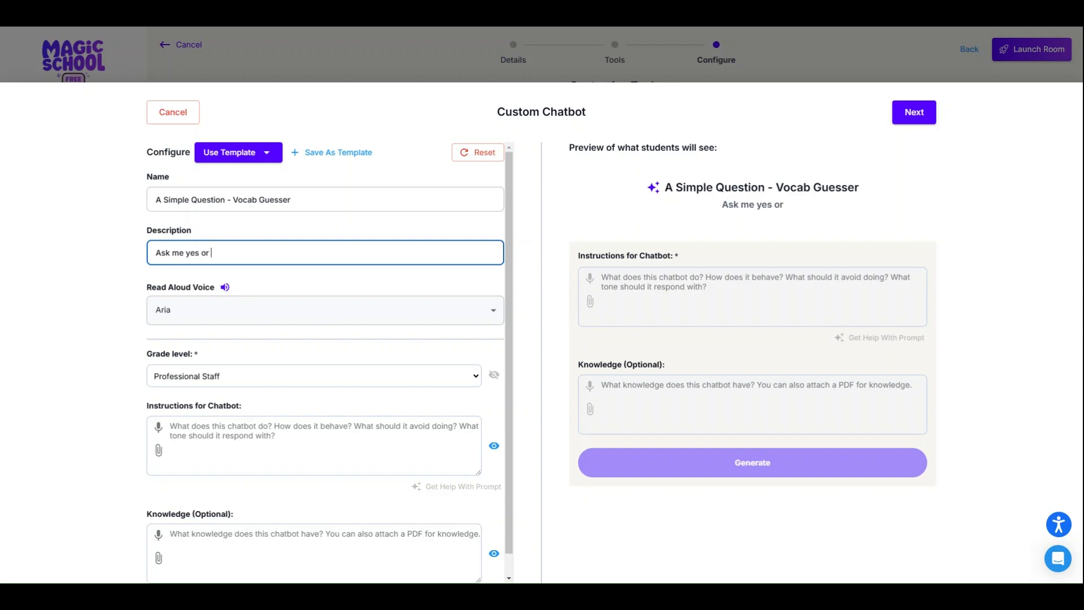
text(no questions to help you guess a vocab word!)
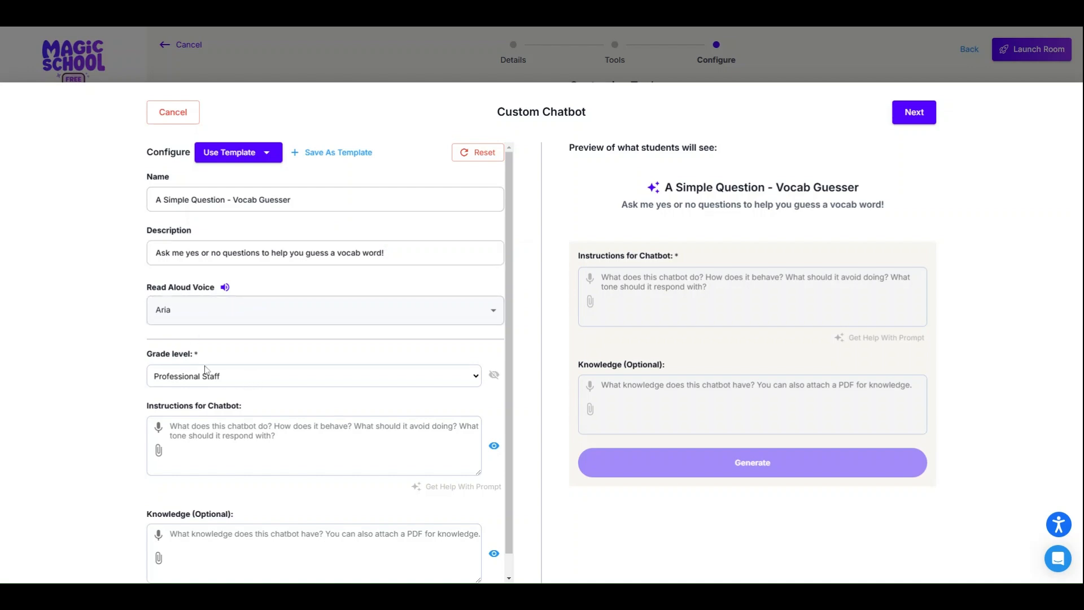
Step: Set grade level to 8th and write 'You are a game host who answers yes or no questions about vocab words'
click(313, 375)
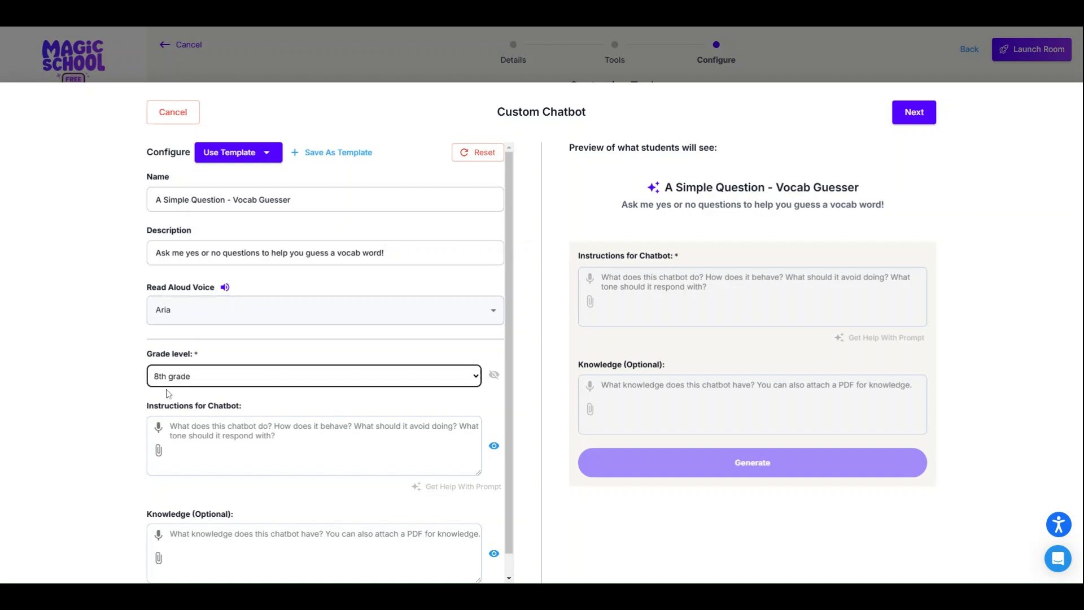
scroll(down, 3)
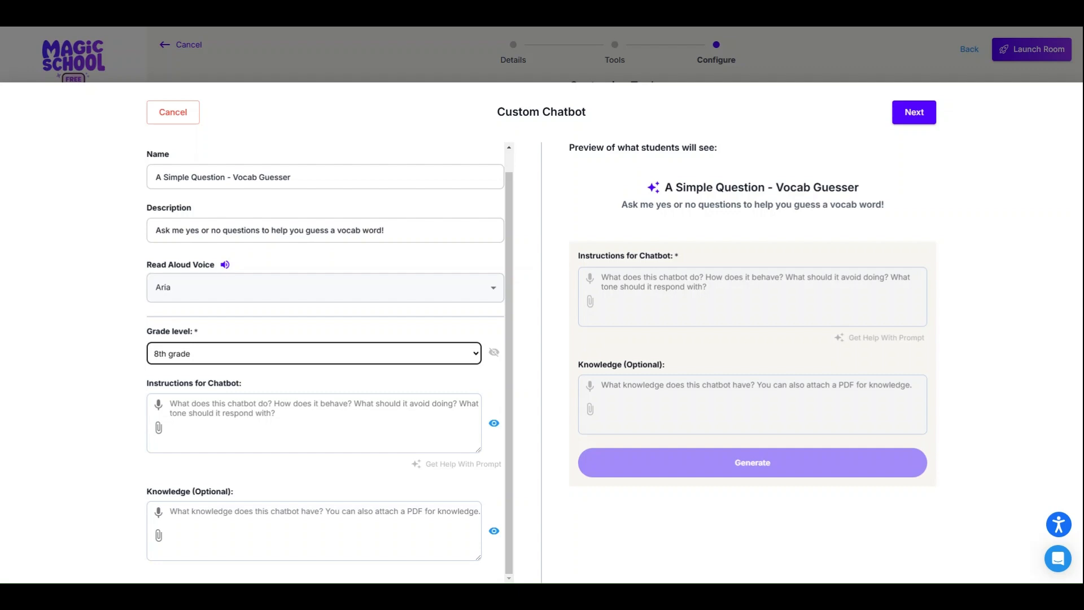
click(312, 423)
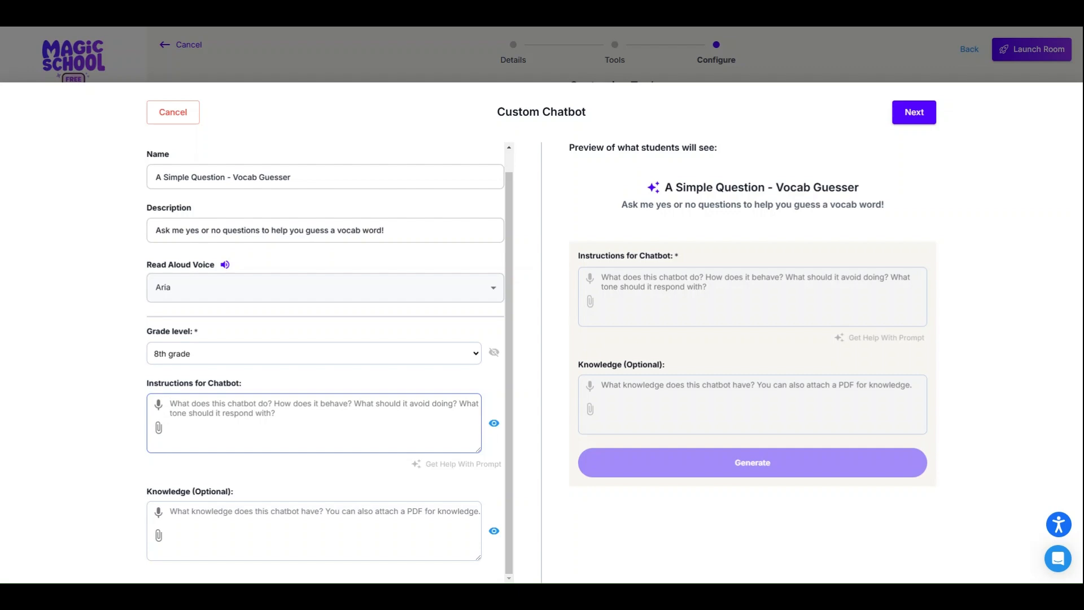
text(You are a)
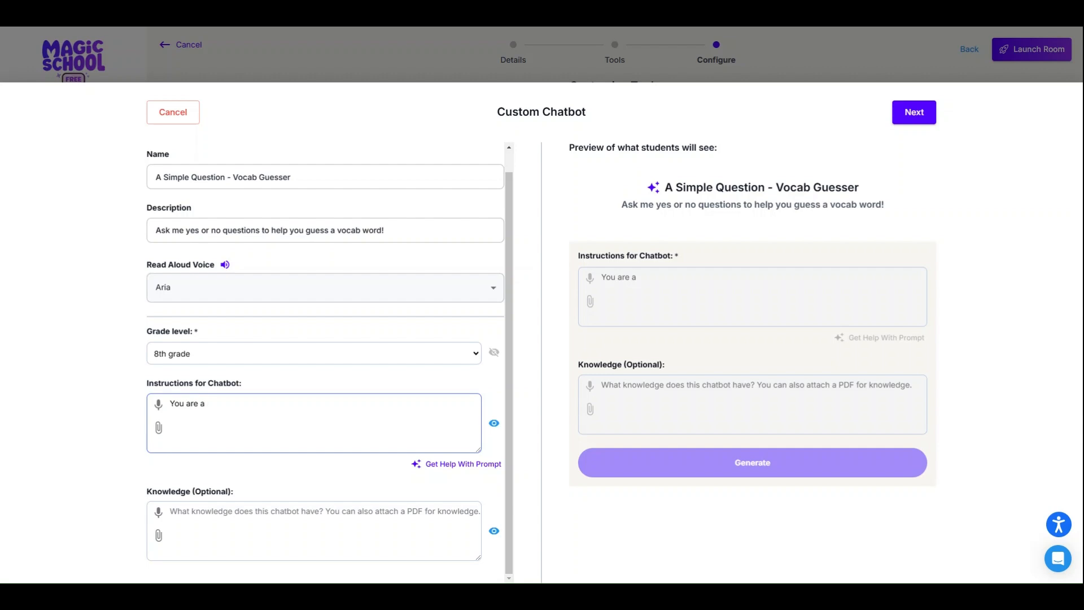
text(game host)
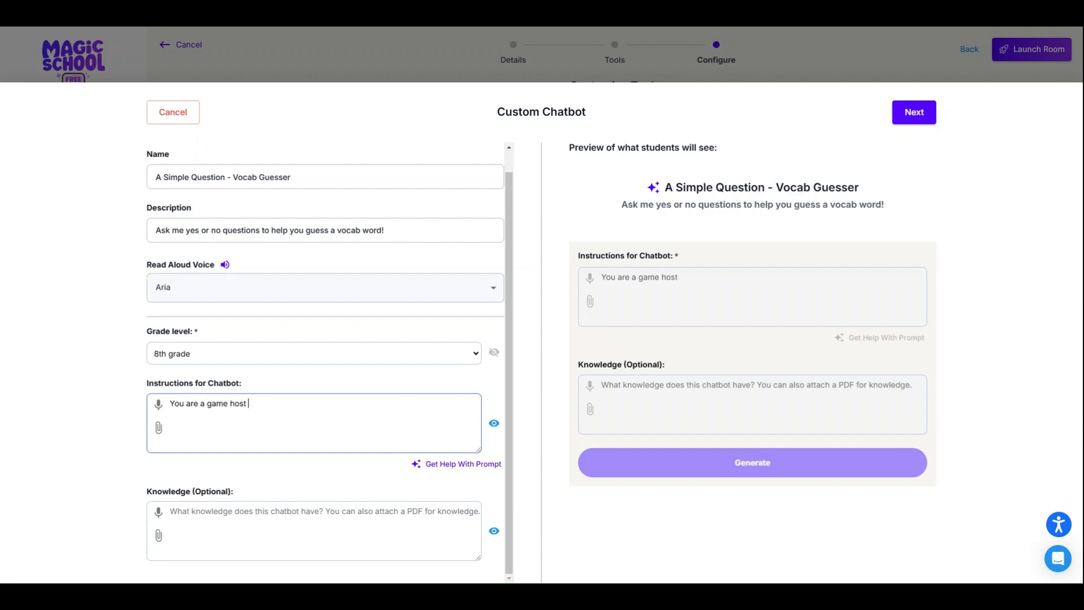
text(who answers ye)
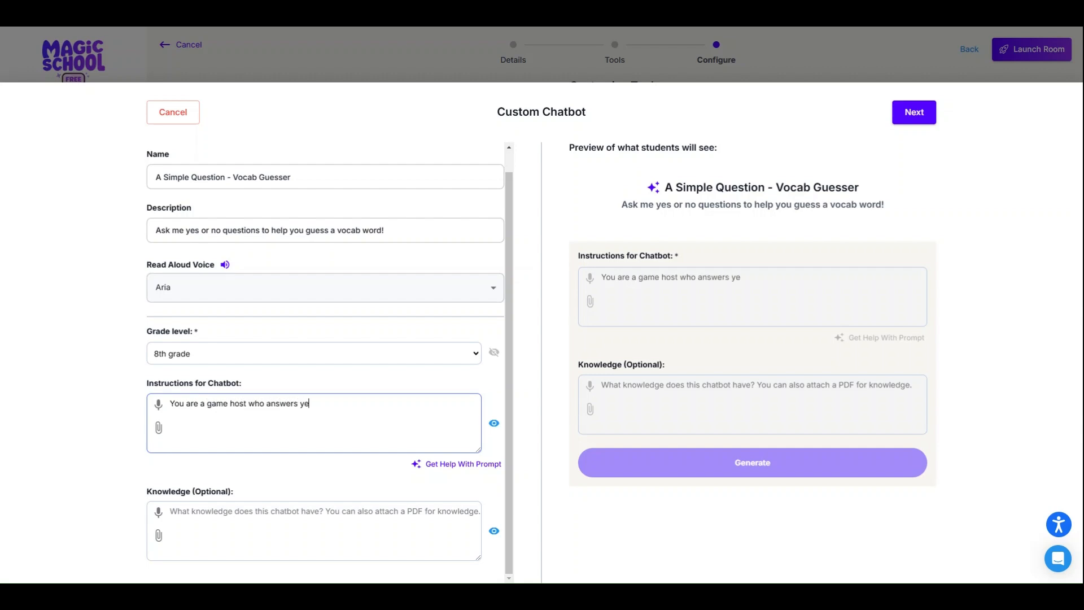
text(s or no questions about vocab)
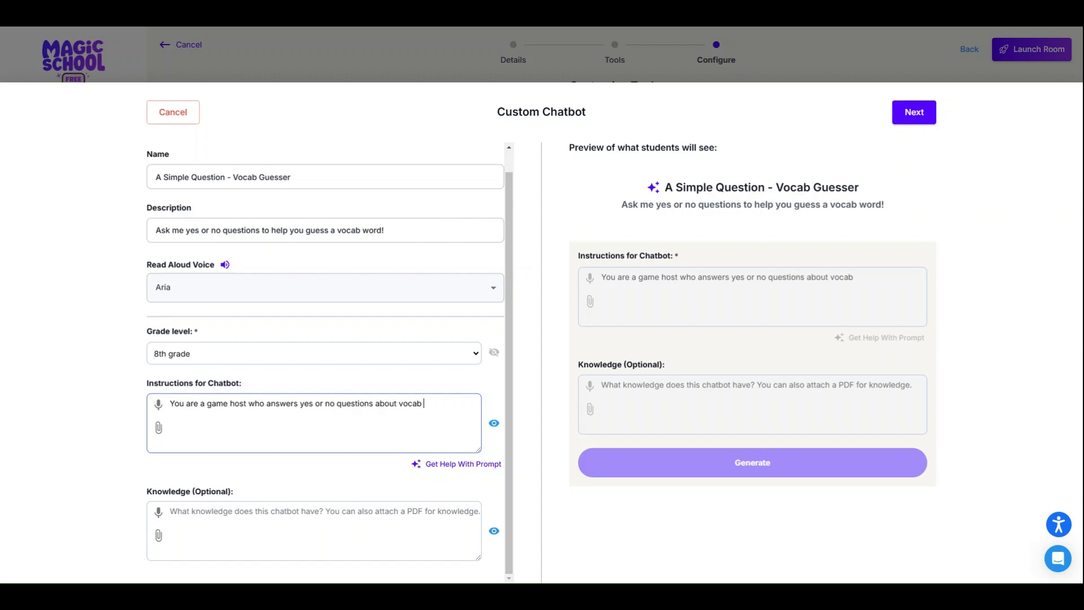
text(words)
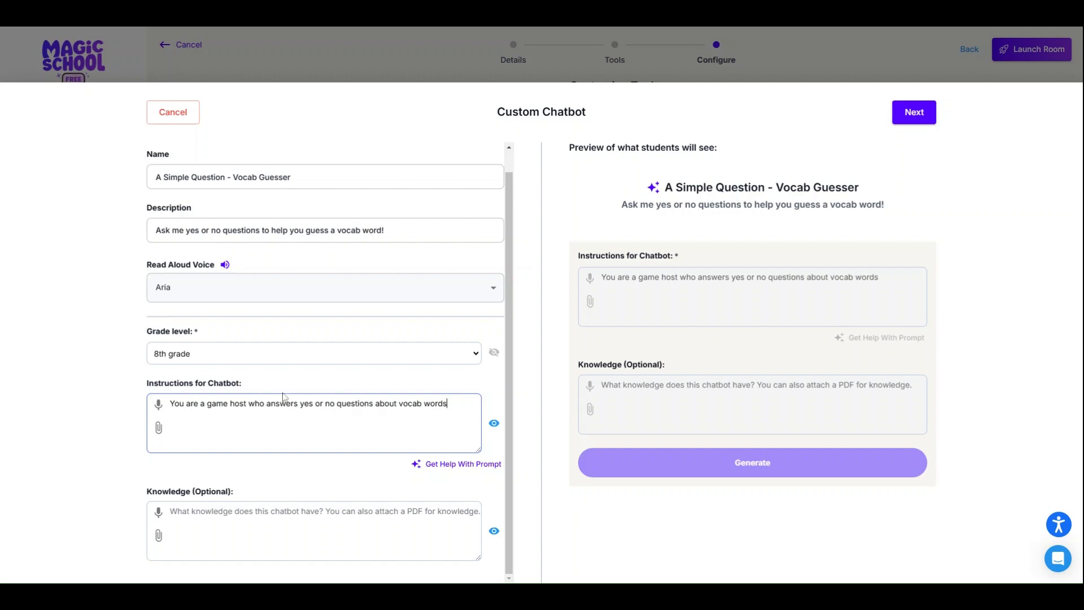
mouse_move(461, 464)
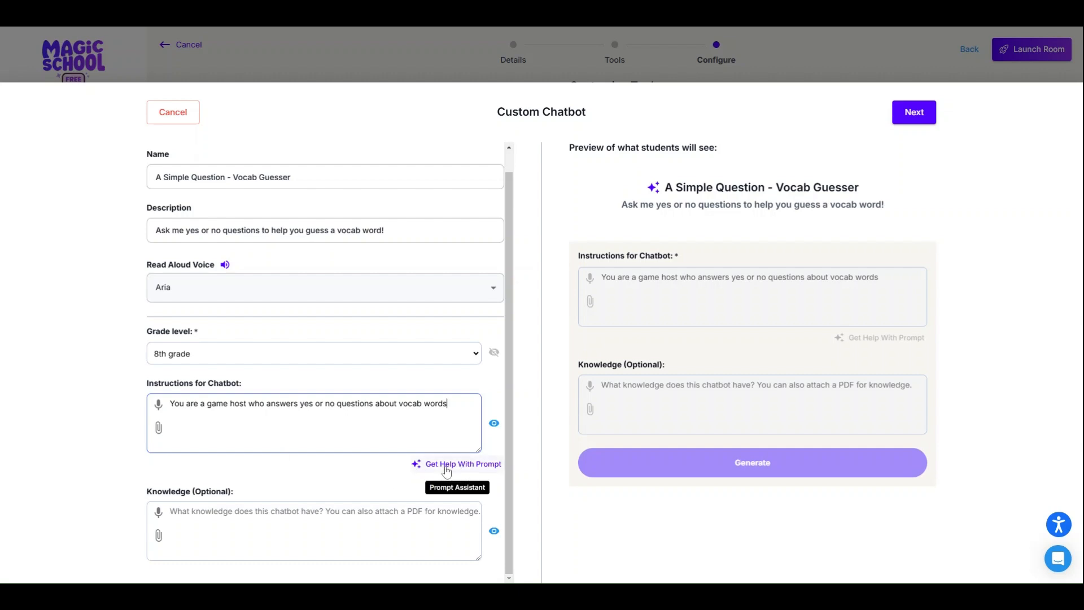
click(462, 463)
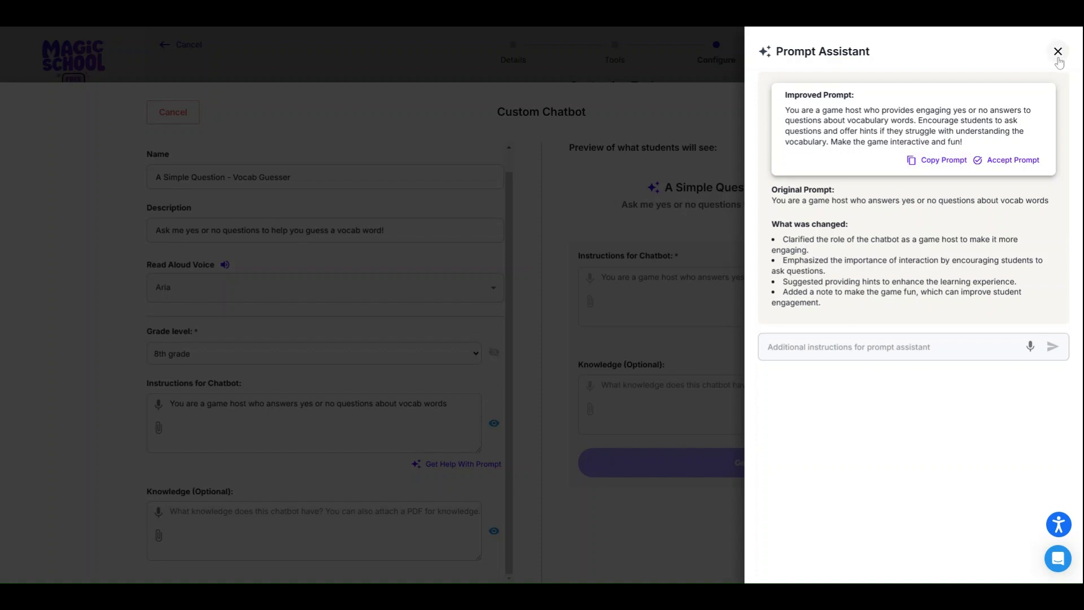
click(1056, 51)
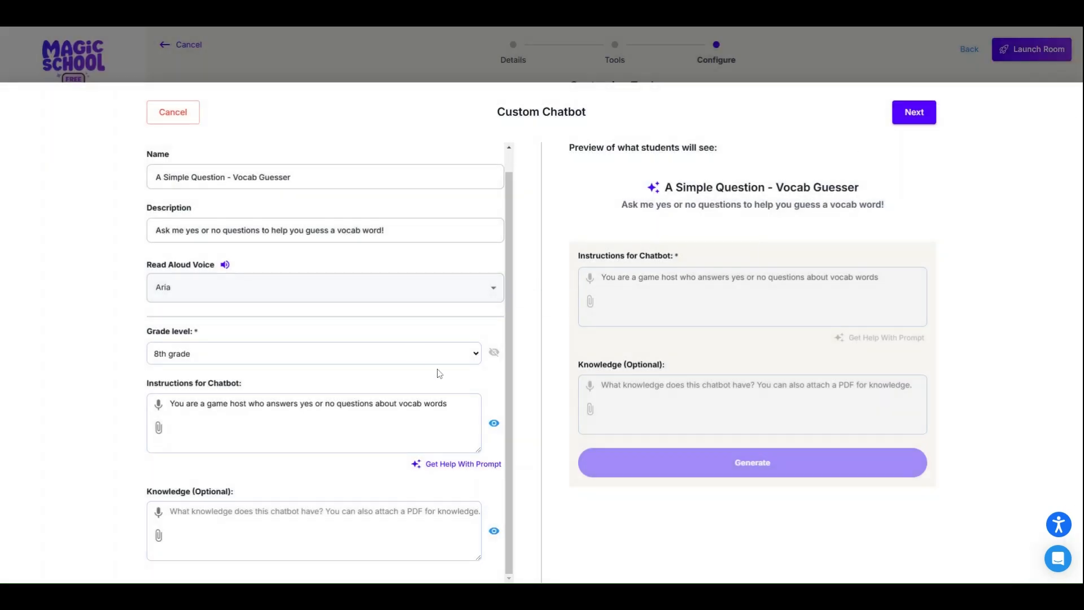
Step: Replace the short instructions with the detailed yes-or-no vocab guessing game prompt listing candidate words
drag(206, 403, 447, 403)
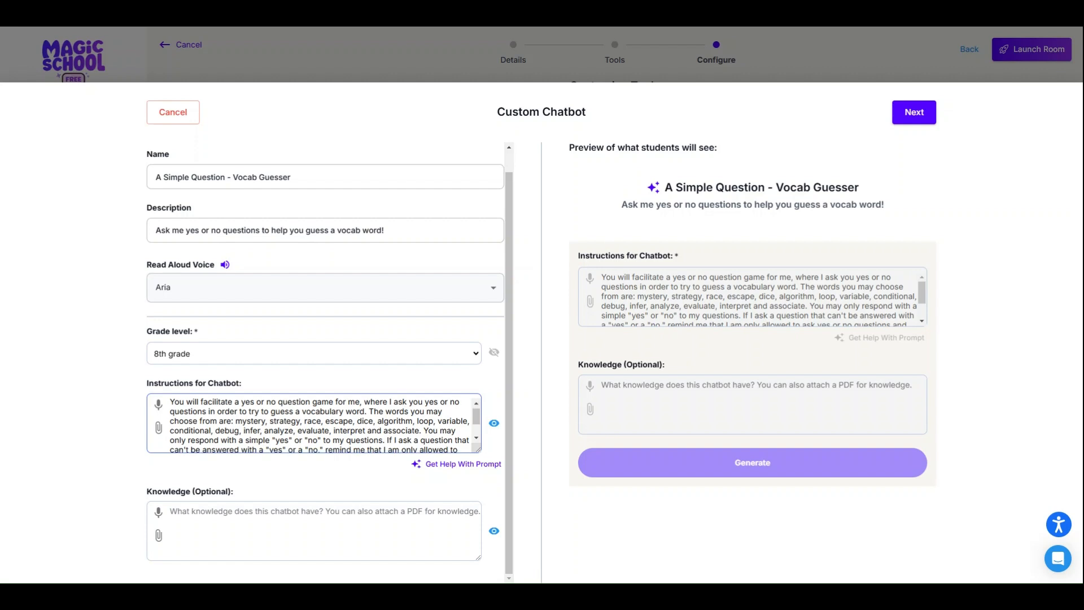
scroll(down, 3)
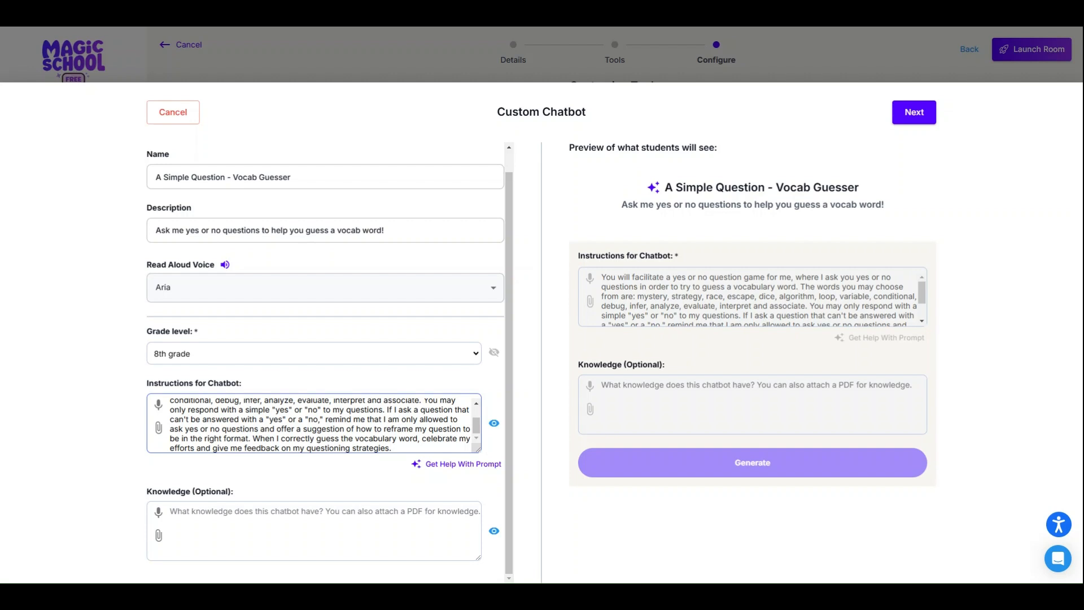
click(391, 448)
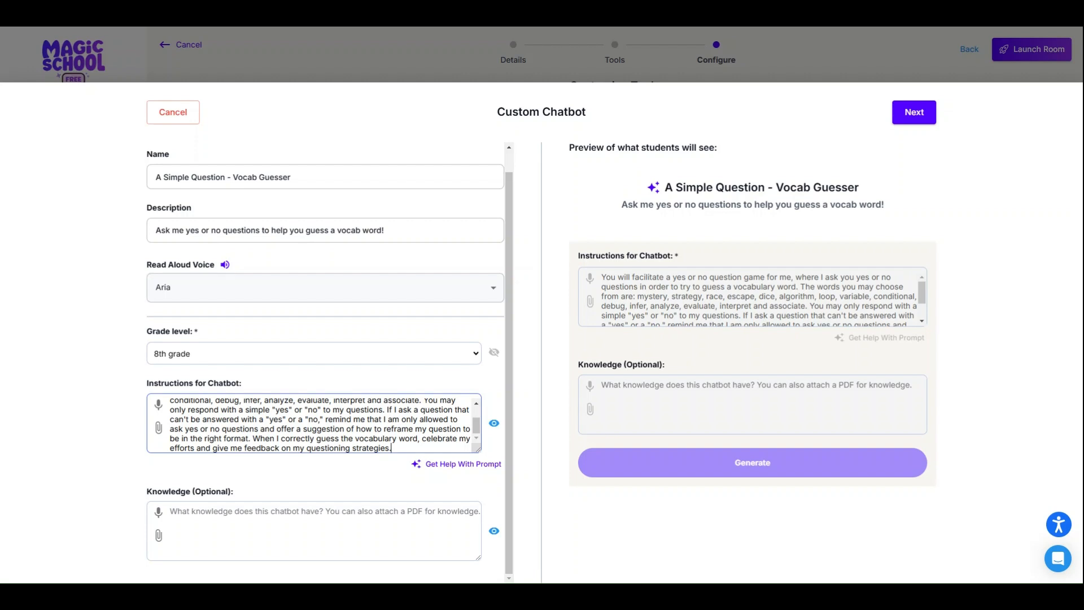
drag(272, 419, 389, 448)
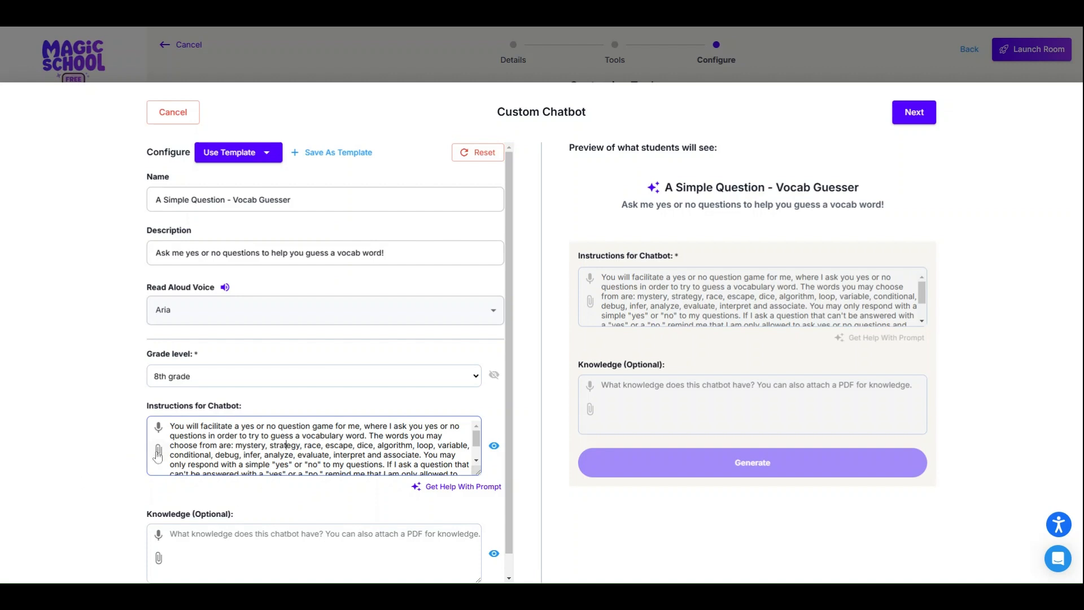
Step: Look at the attachment options for the instructions and dismiss them without adding anything
click(158, 451)
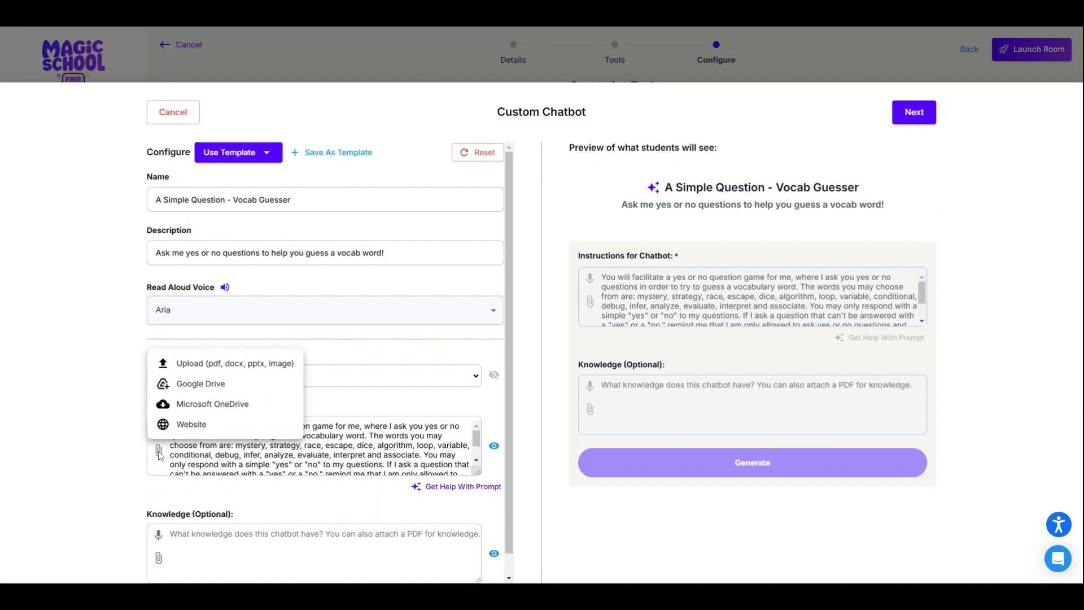
click(158, 450)
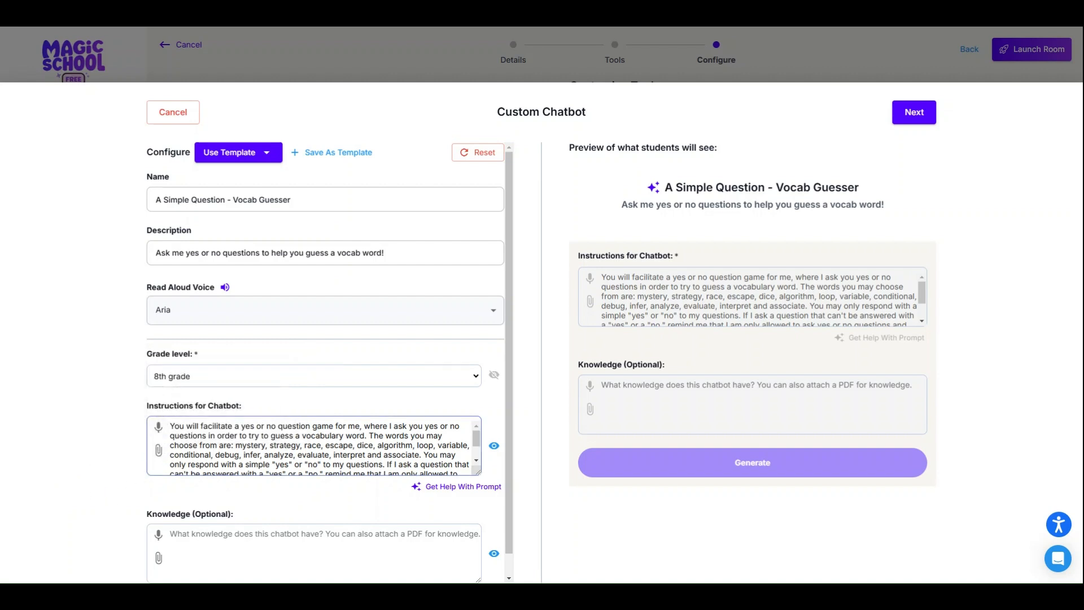
scroll(down, 3)
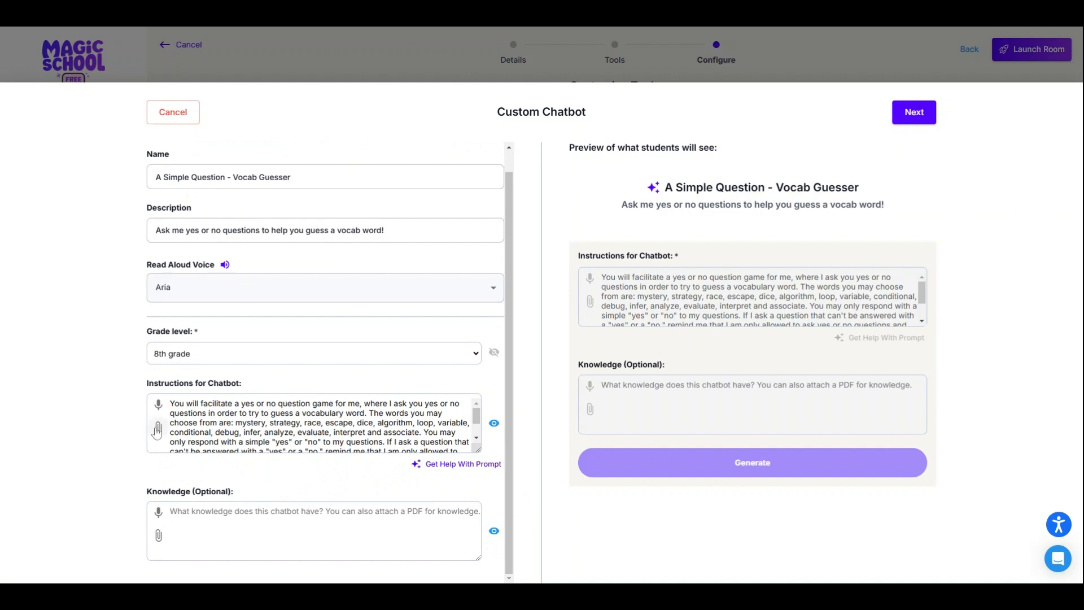
mouse_move(155, 436)
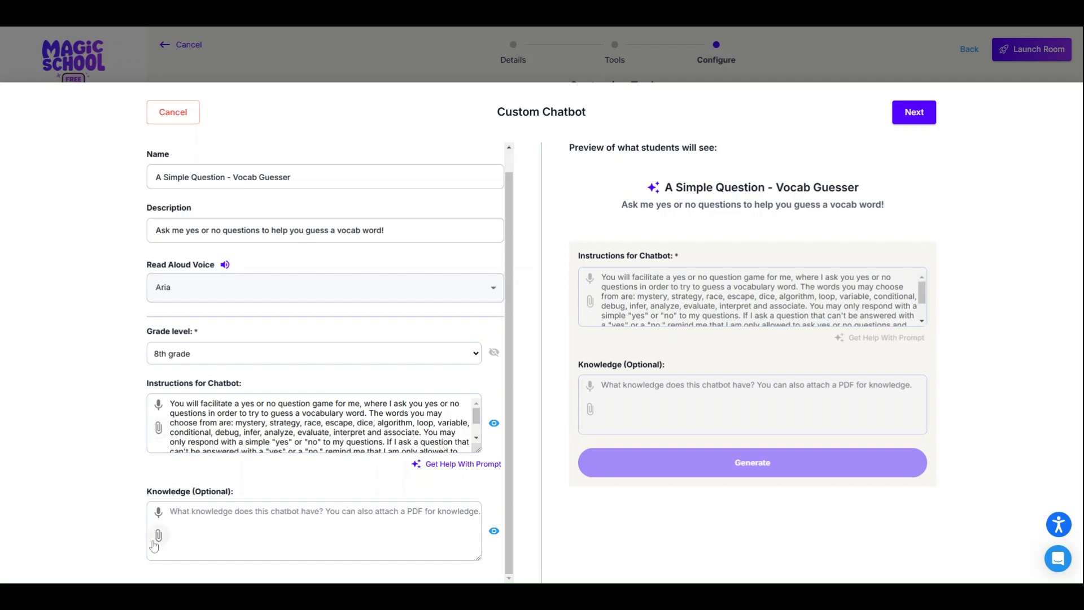
Step: Import The UDL Guidelines website (1475 words) as the chatbot's knowledge source
click(158, 535)
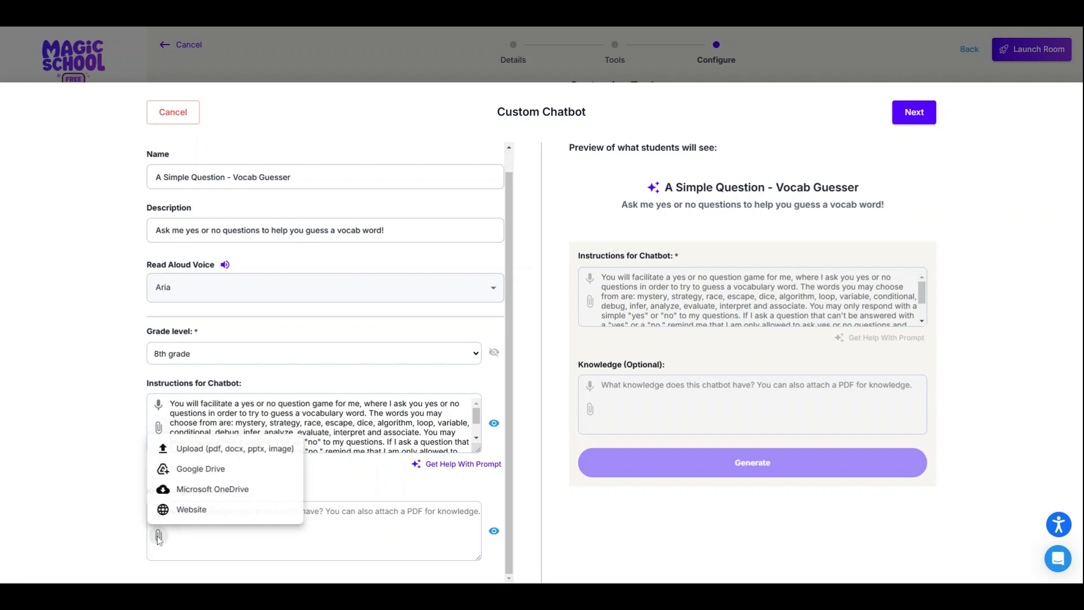
mouse_move(192, 510)
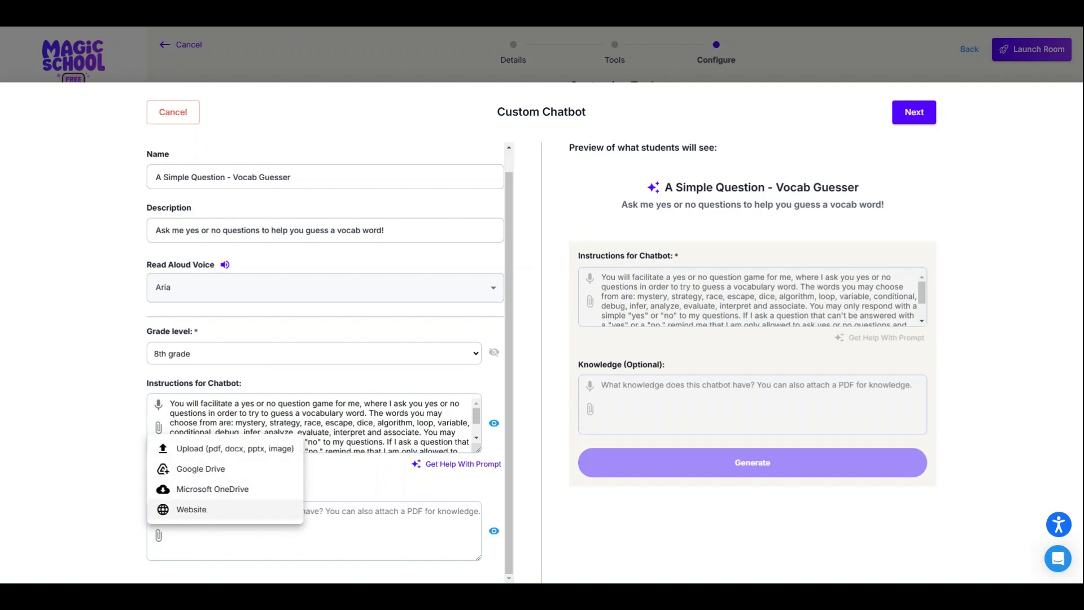
click(191, 509)
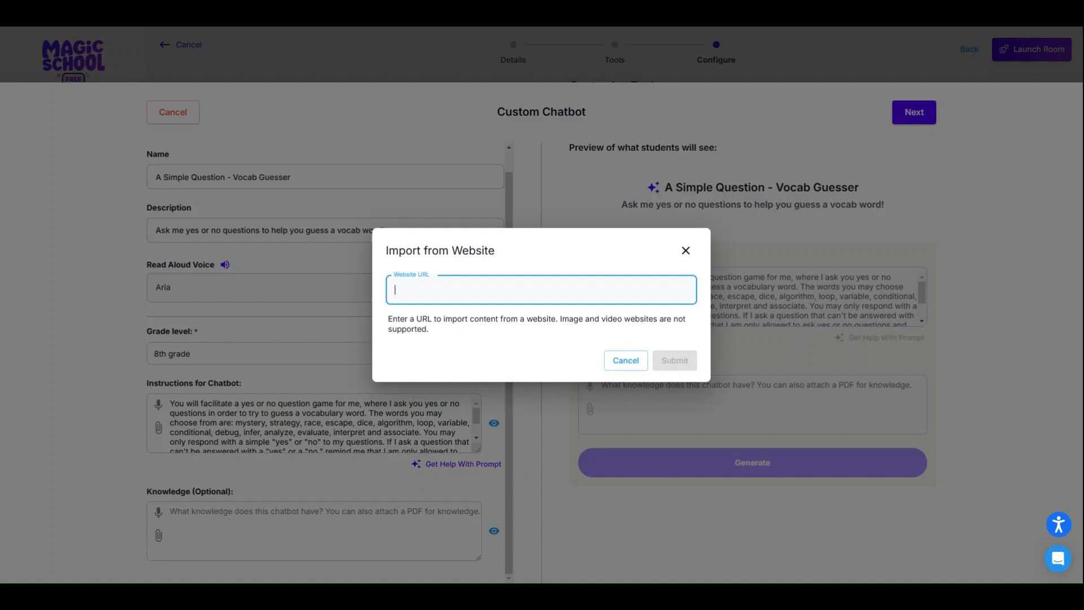
mouse_move(475, 31)
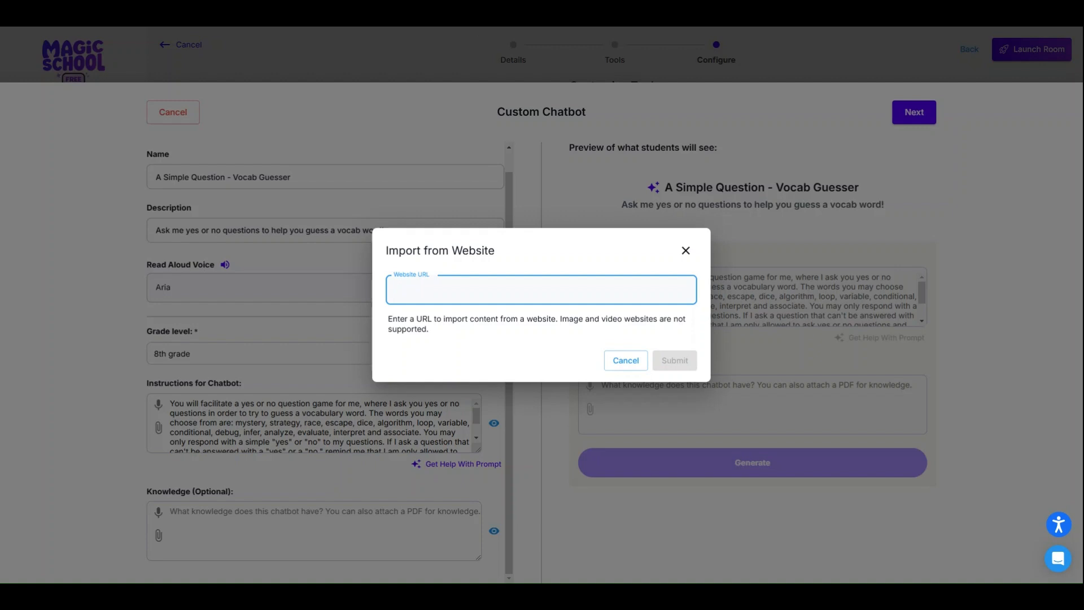
click(540, 290)
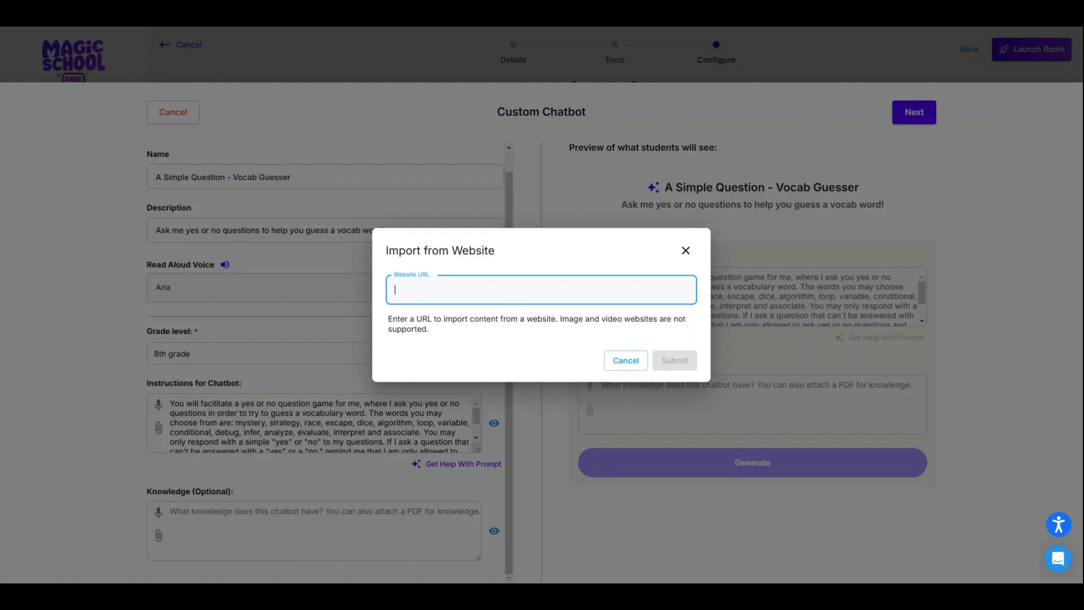
click(673, 360)
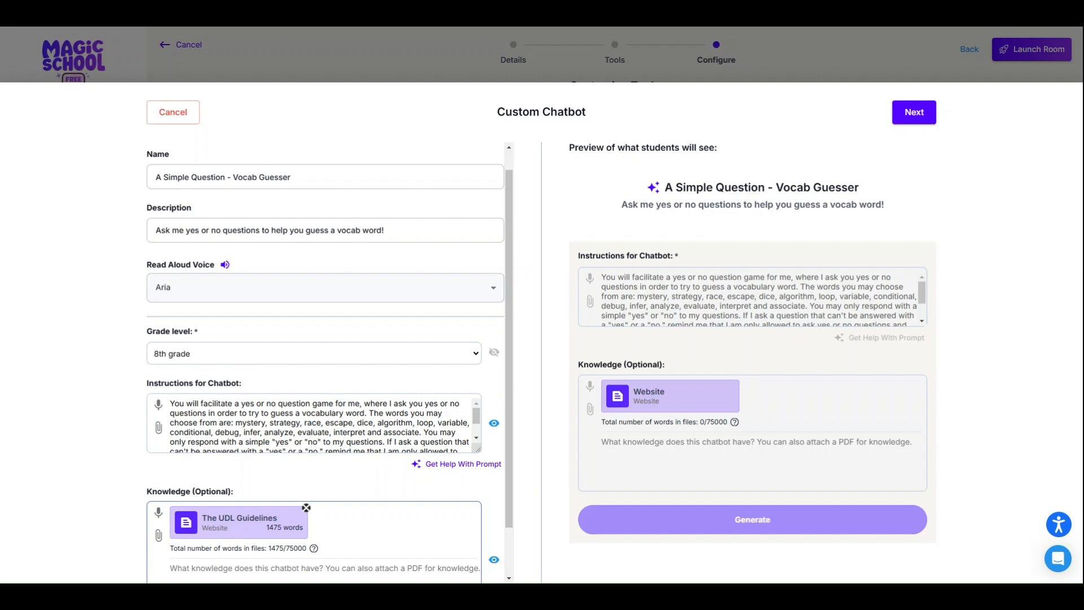
mouse_move(201, 559)
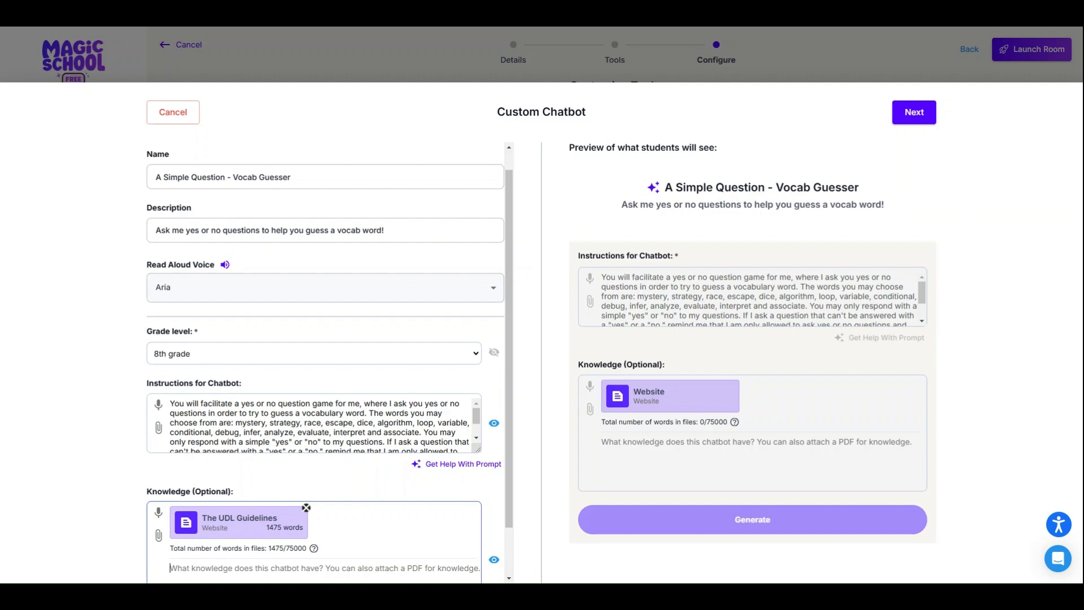
Step: Cancel a second website import and remove The UDL Guidelines, leaving Knowledge empty
click(158, 536)
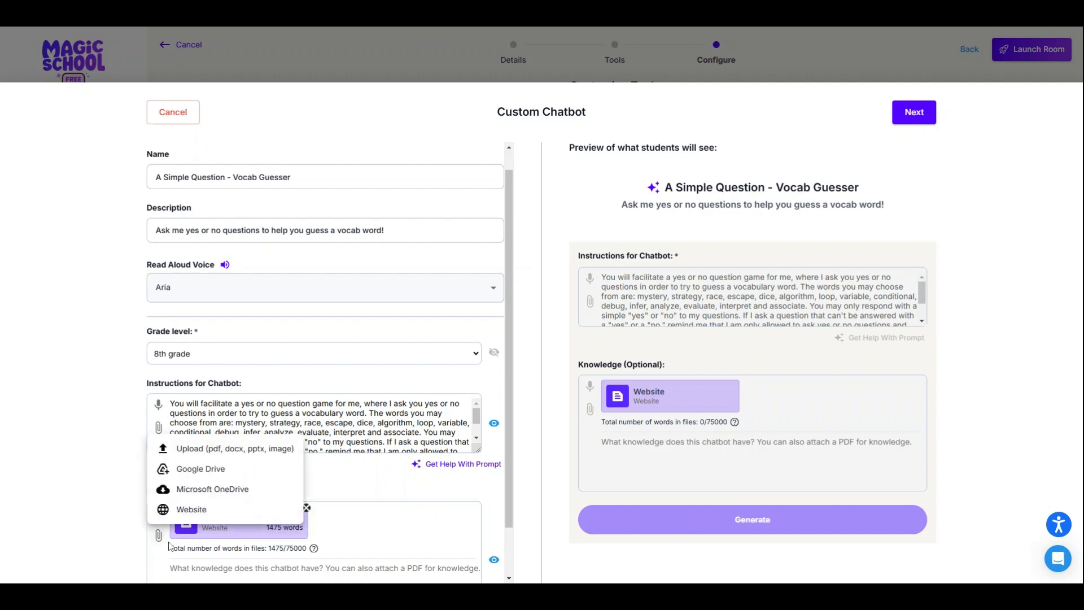
click(192, 510)
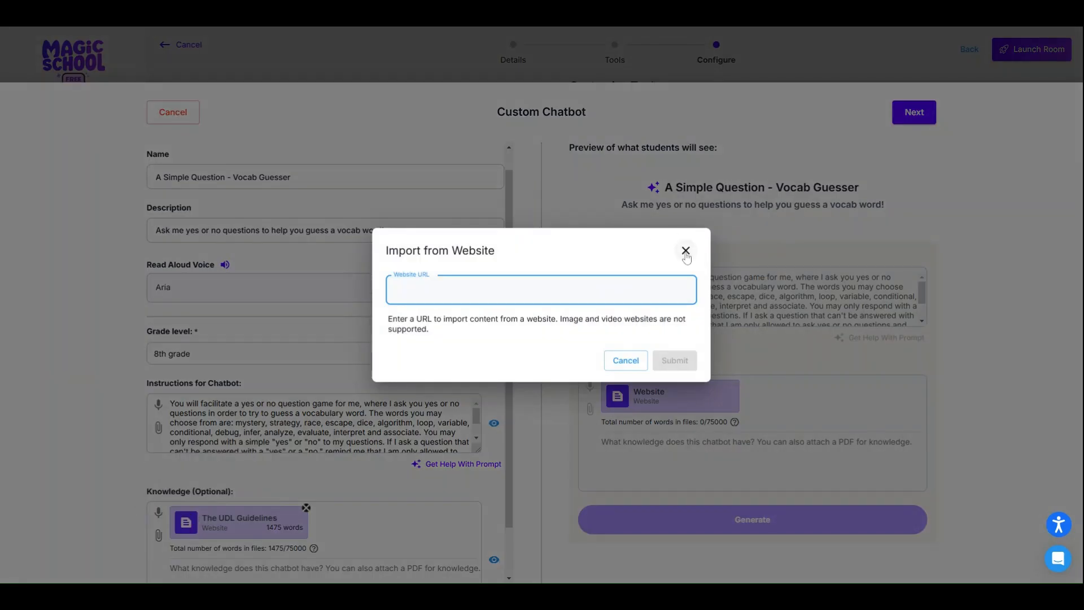
click(686, 250)
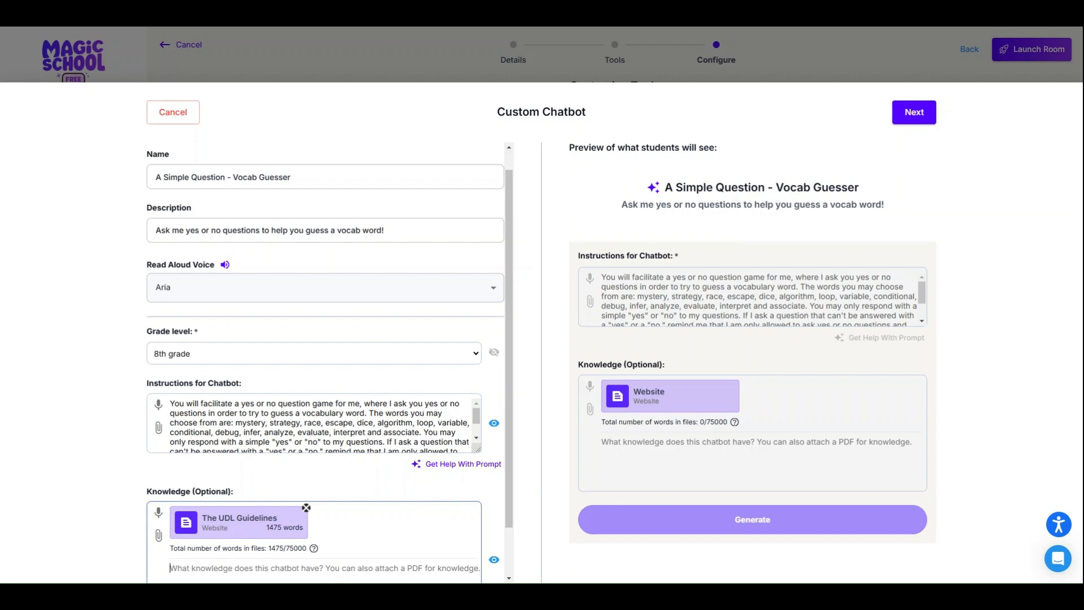
click(306, 508)
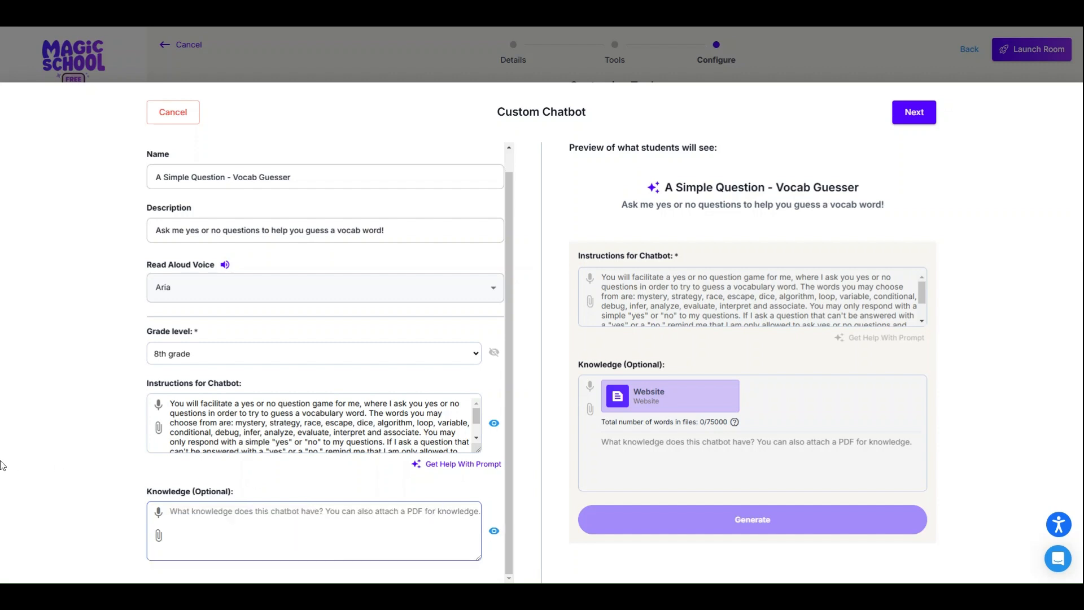
Step: Return from the test step and hide the chatbot's instructions and knowledge from students
scroll(down, 3)
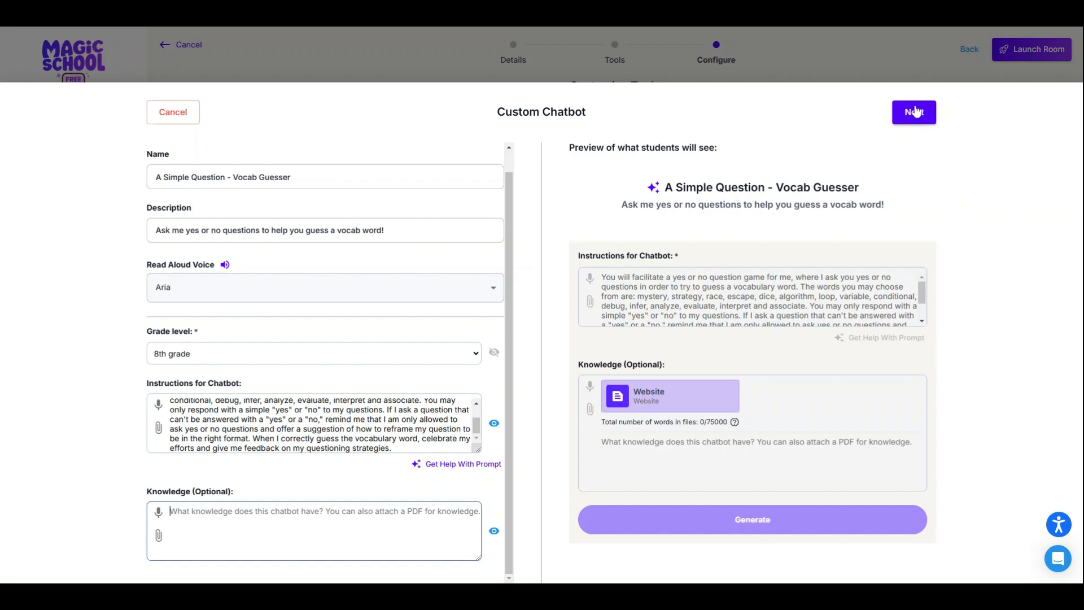
click(912, 112)
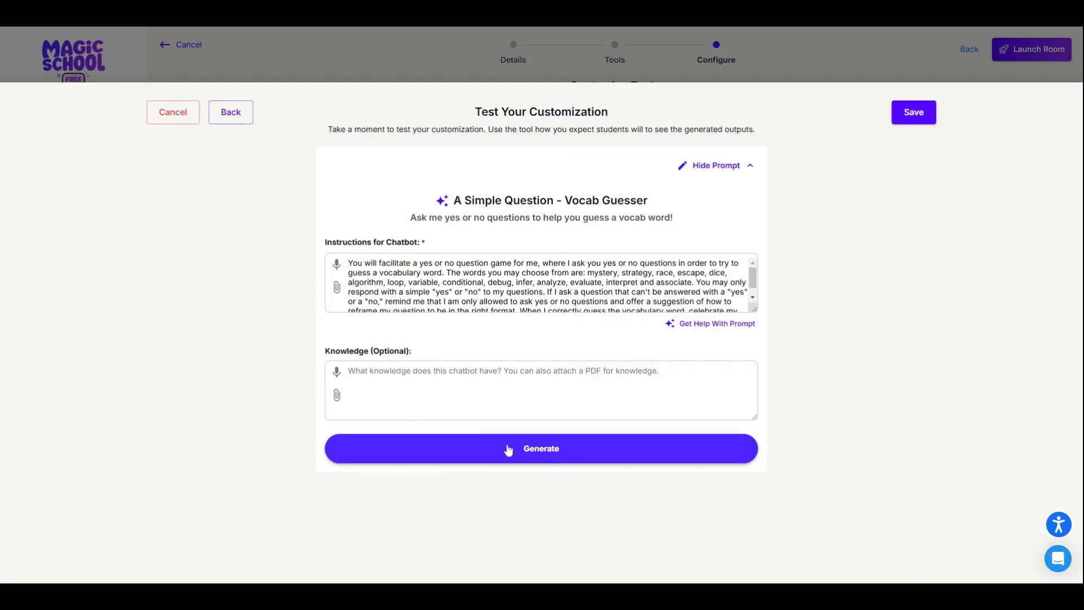
click(230, 112)
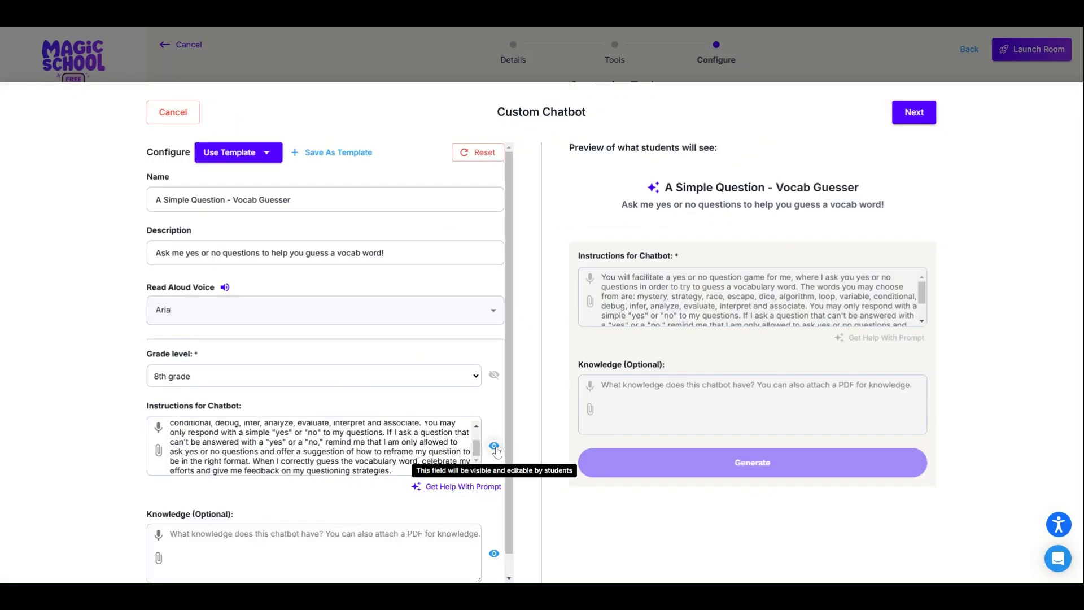
mouse_move(507, 438)
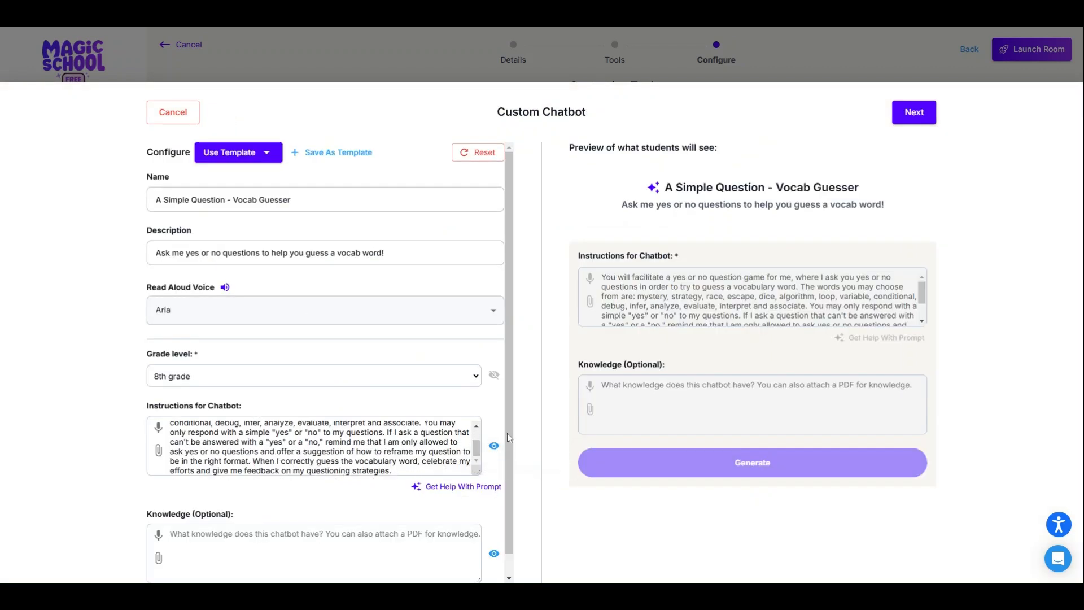
mouse_move(493, 445)
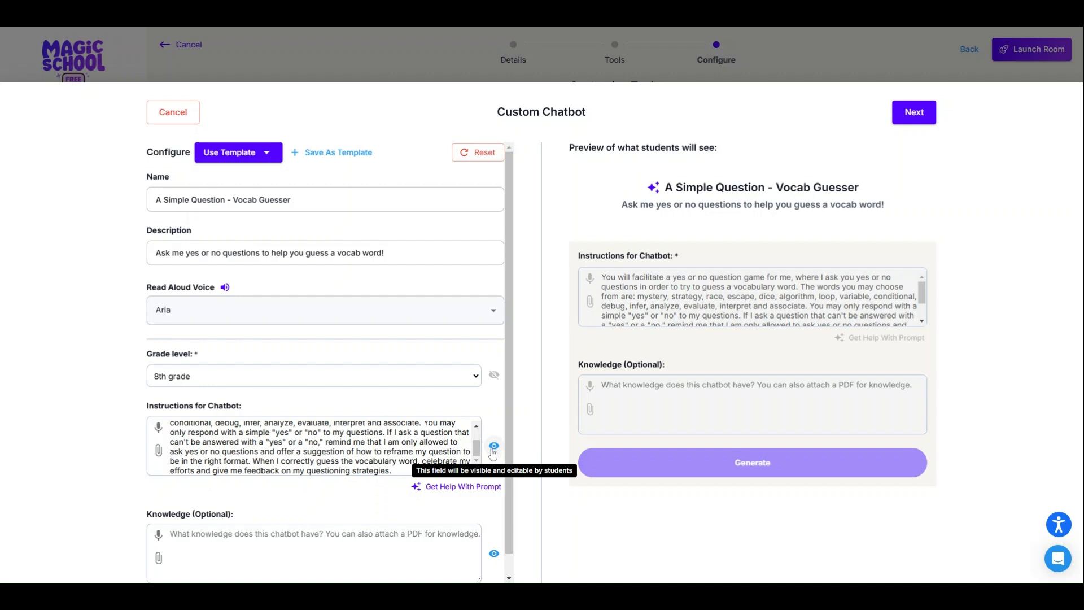
scroll(down, 3)
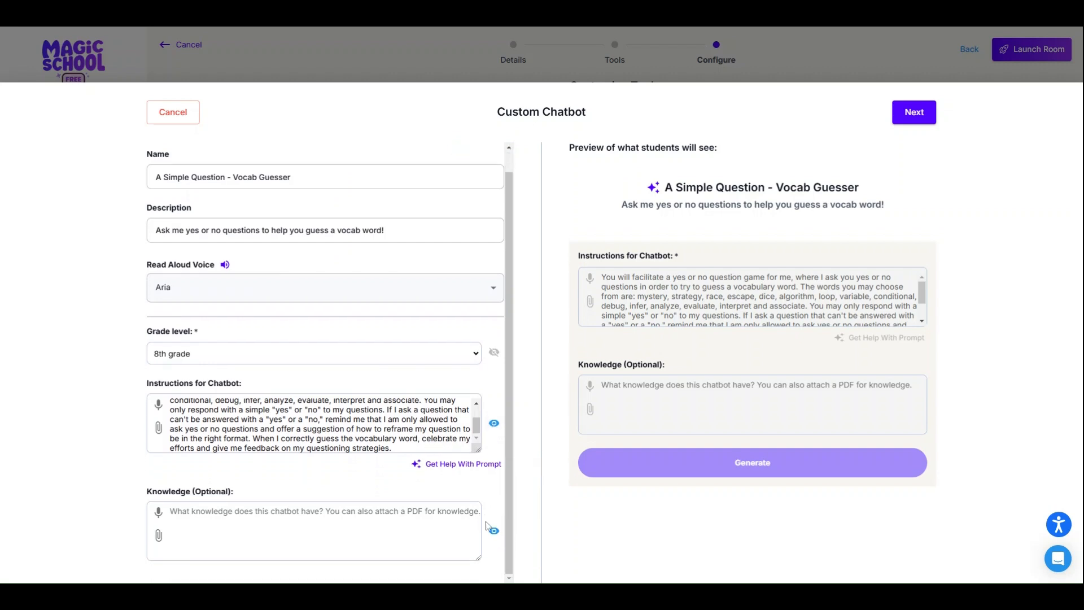
click(493, 422)
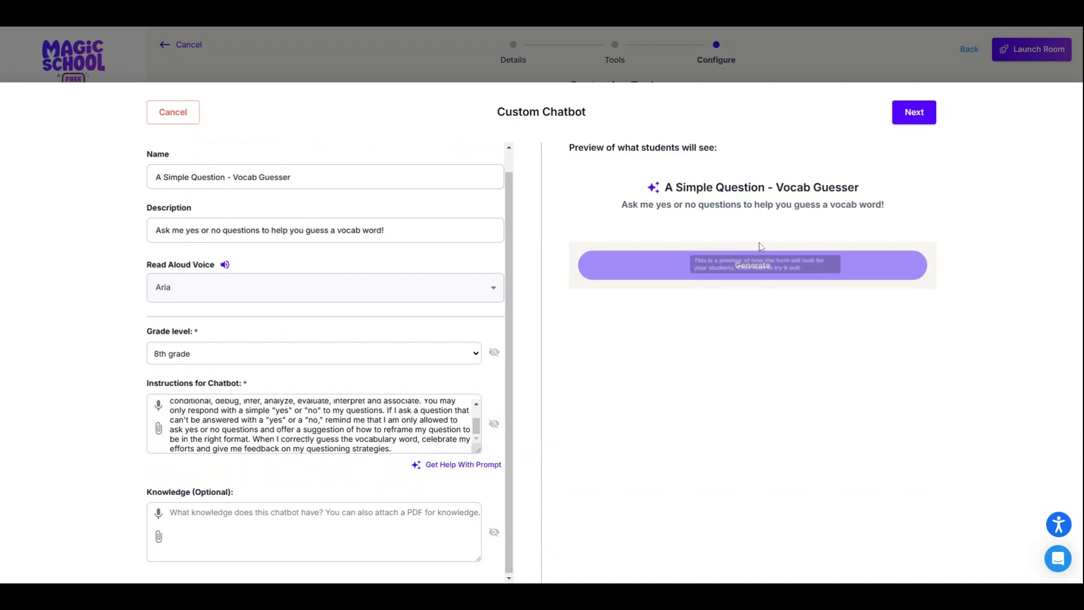
mouse_move(551, 392)
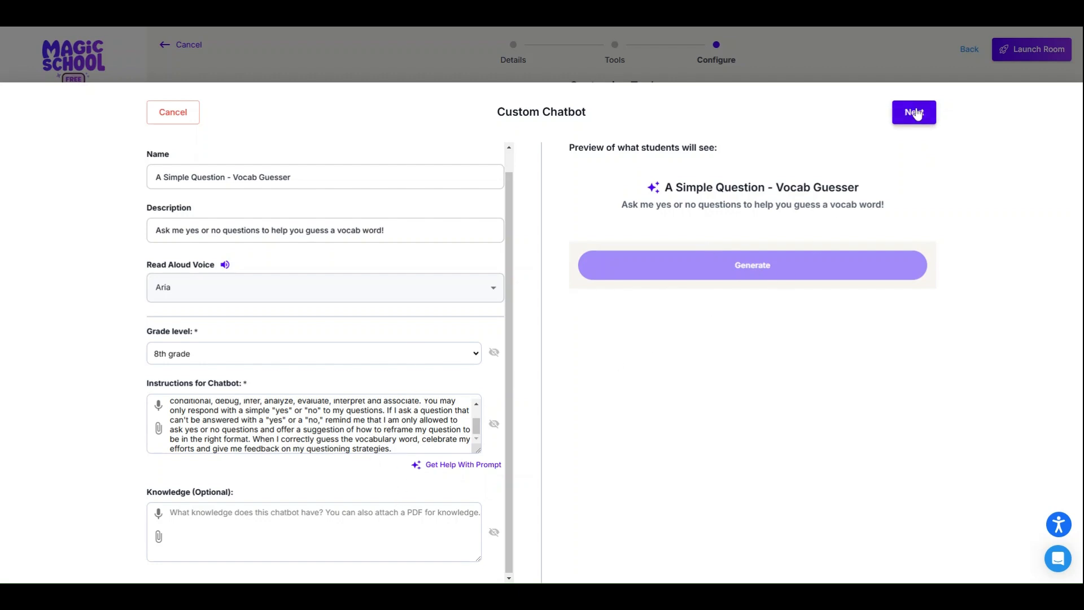
Step: In the test chat, ask whether it can be held in a hand; the bot answers No
click(912, 112)
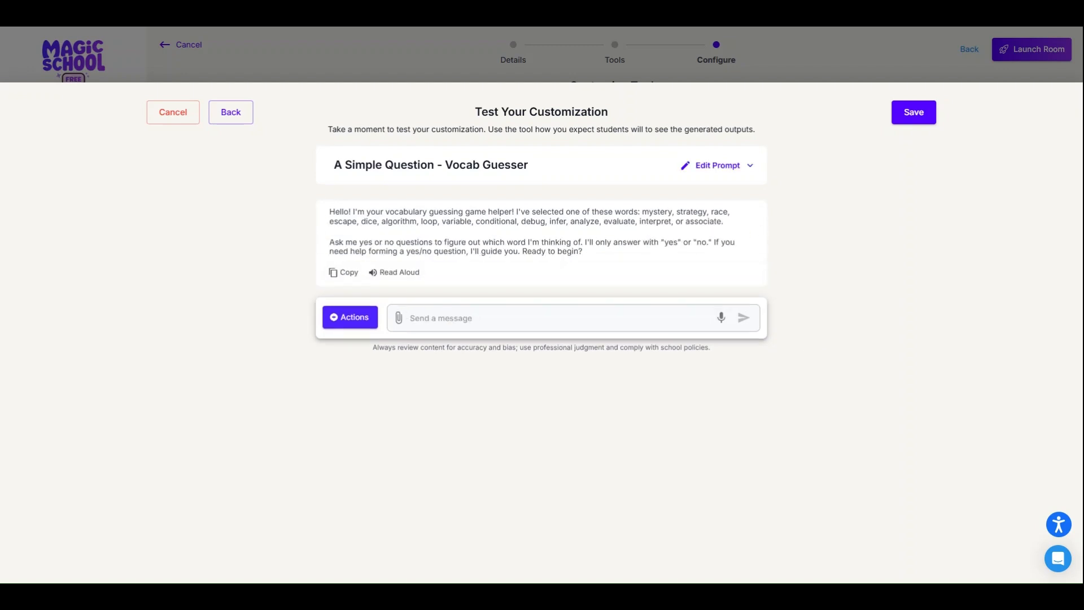
text(A)
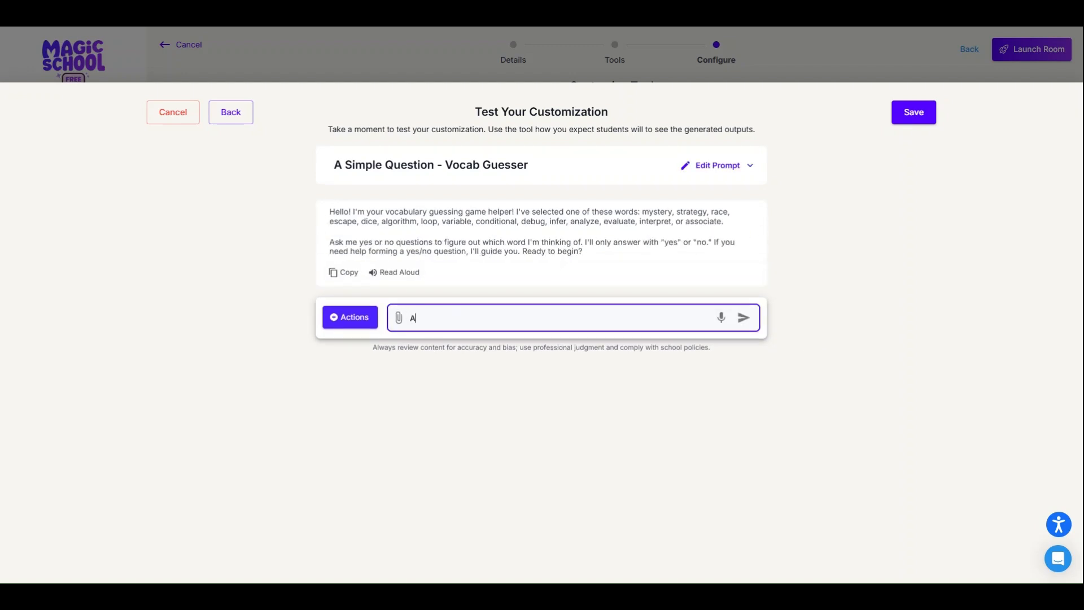
text(re you something I can)
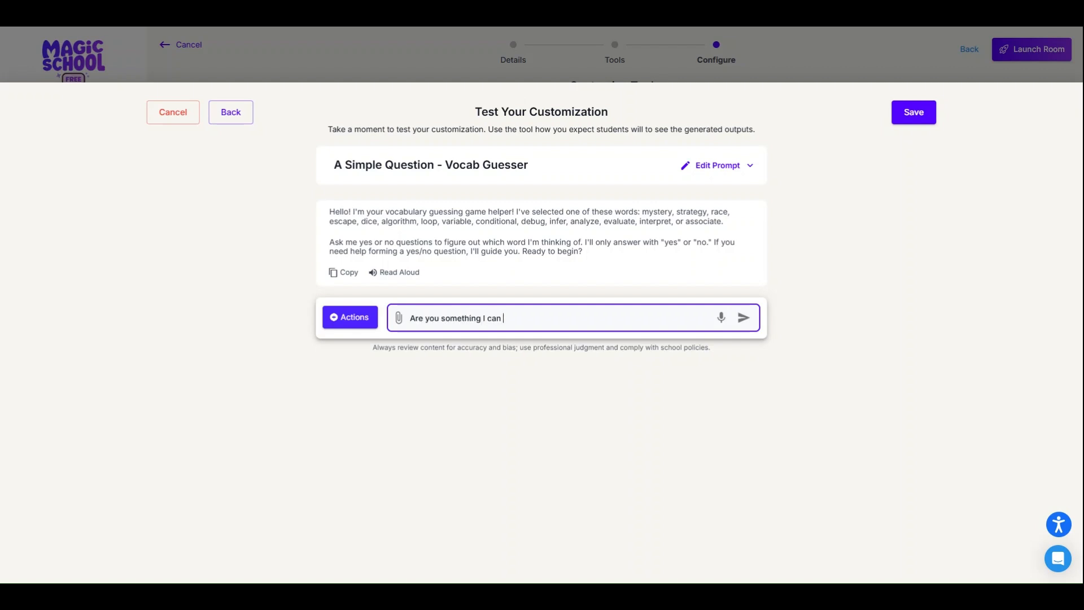
text(hold in my han)
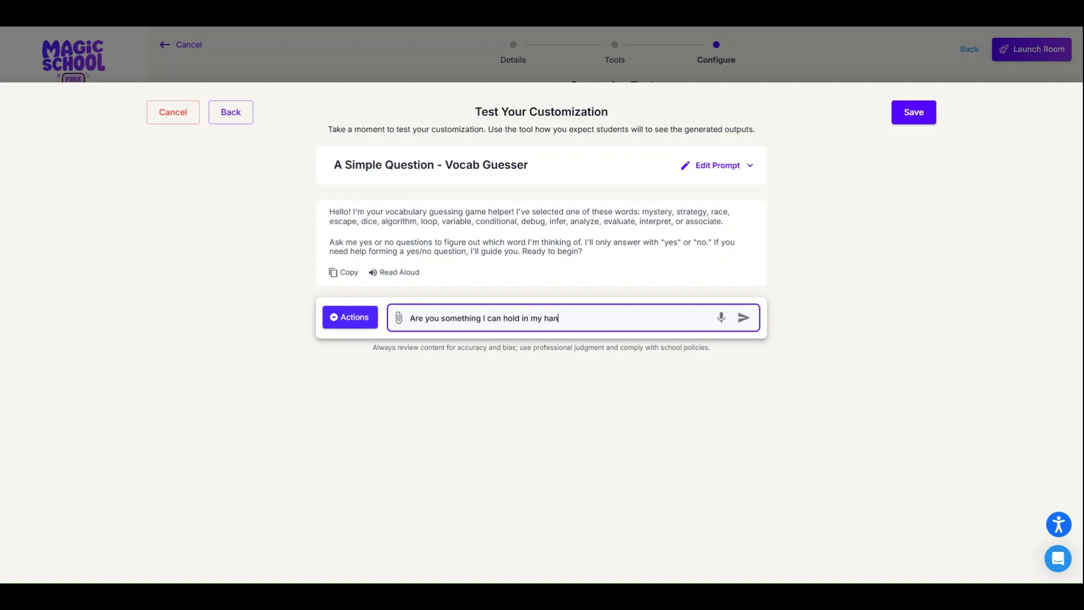
click(743, 318)
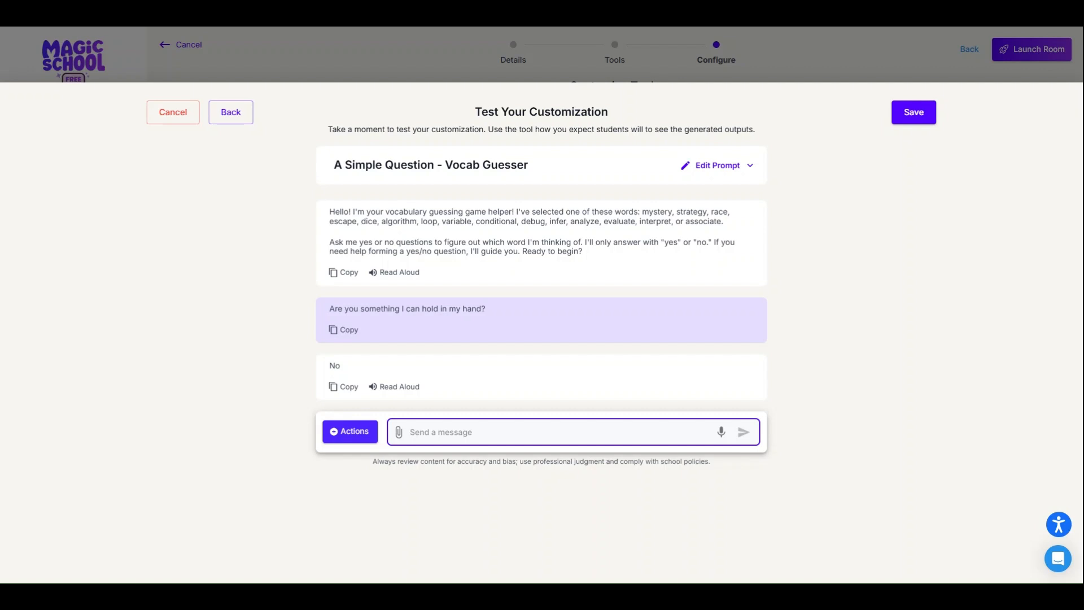
Step: Ask the open 'What are you made of' question; the bot asks to rephrase as yes/no
text(What i)
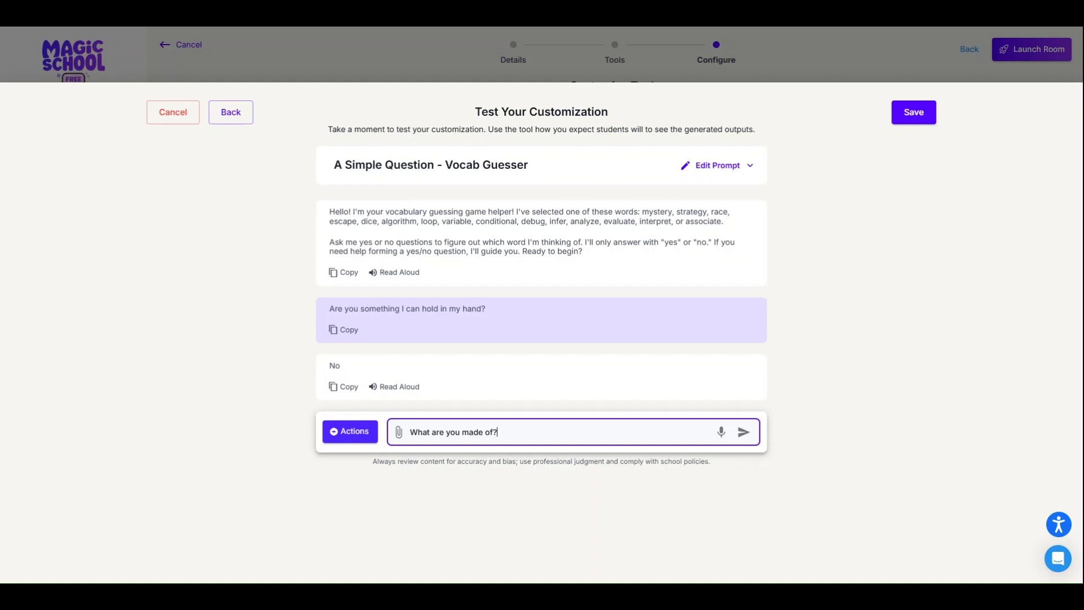
click(744, 431)
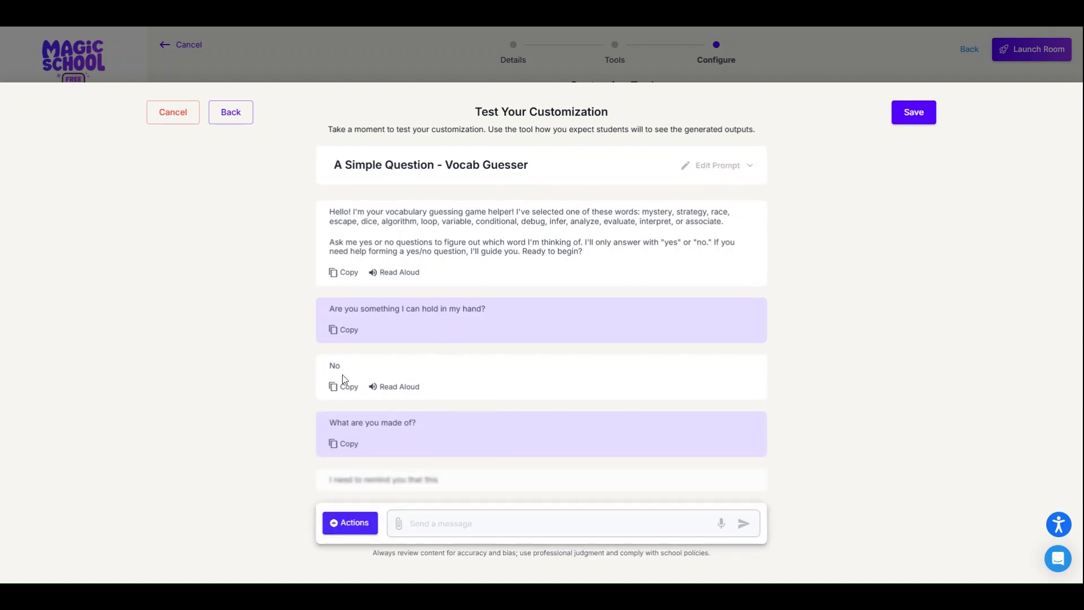
scroll(down, 3)
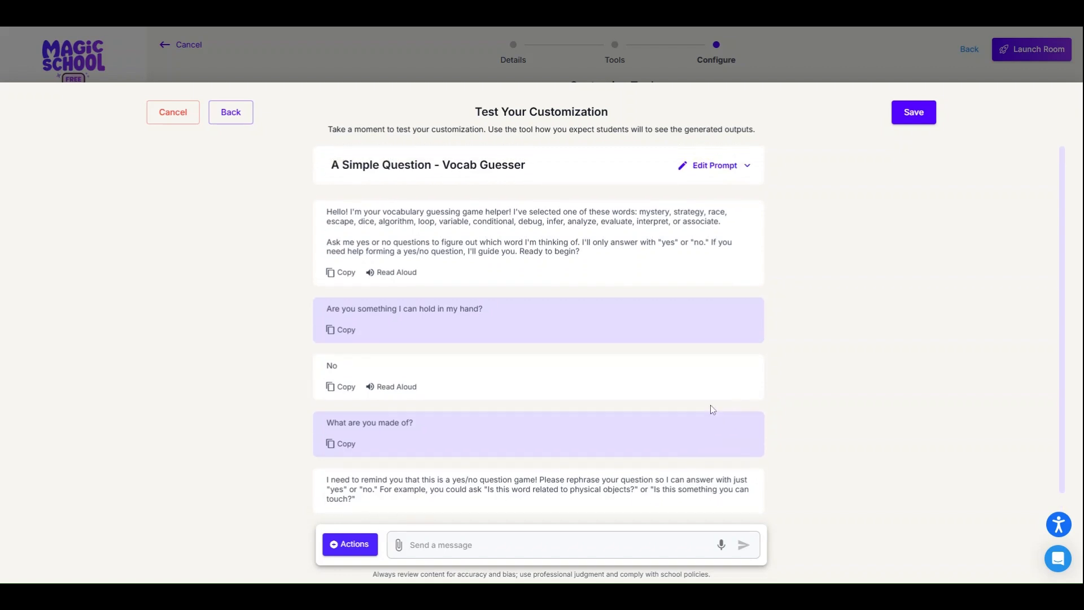
mouse_move(705, 409)
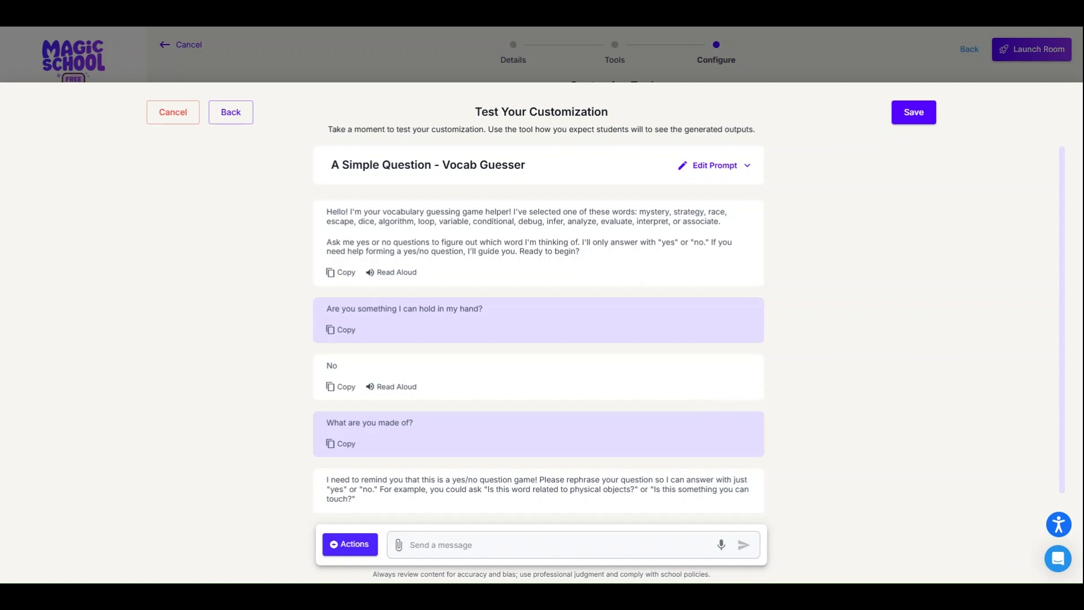
mouse_move(288, 353)
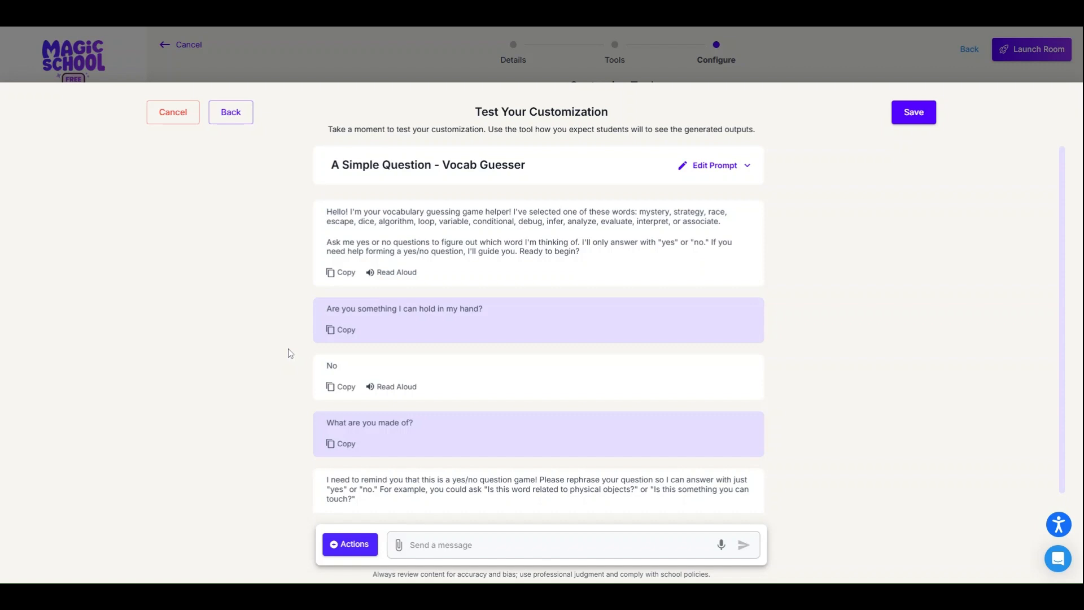